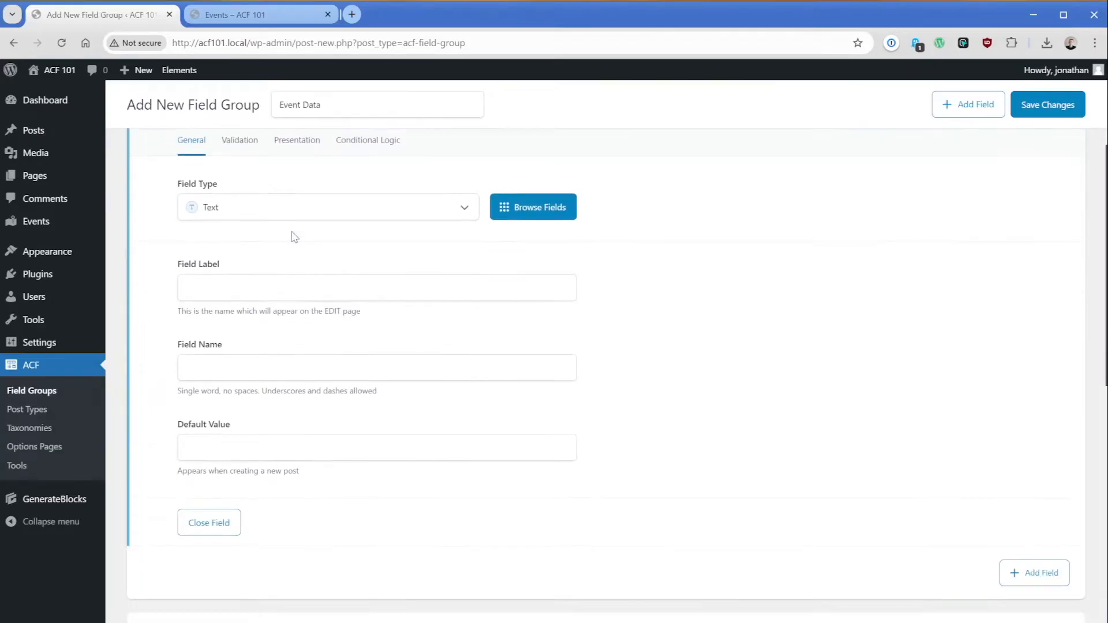
Step: Begin entering the label for the new Event Data text field
left_click(327, 207)
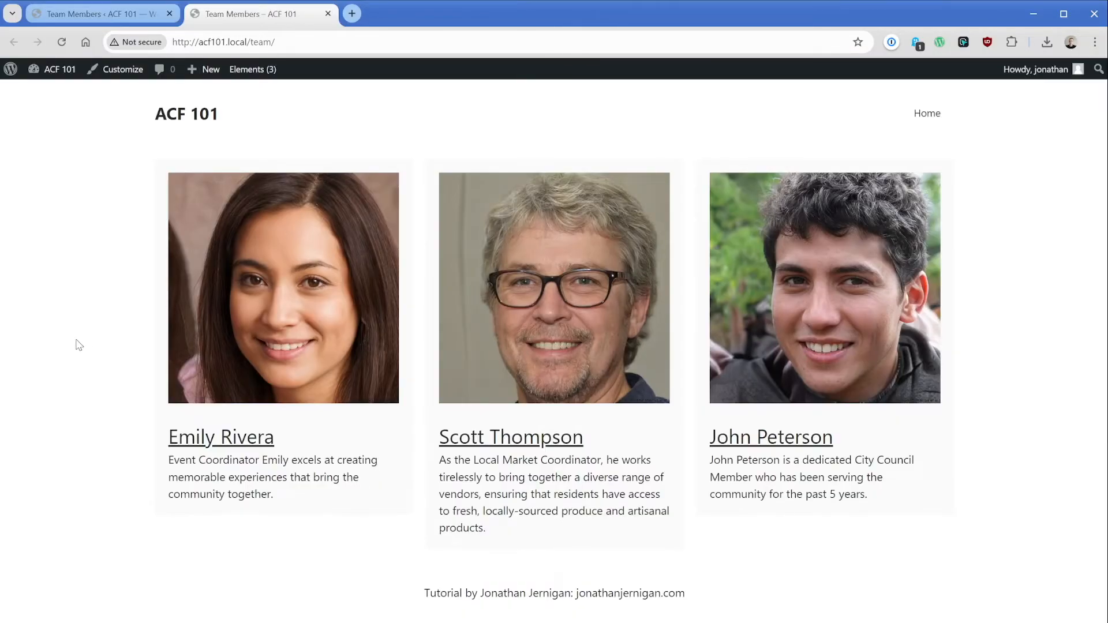
mouse_move(111, 393)
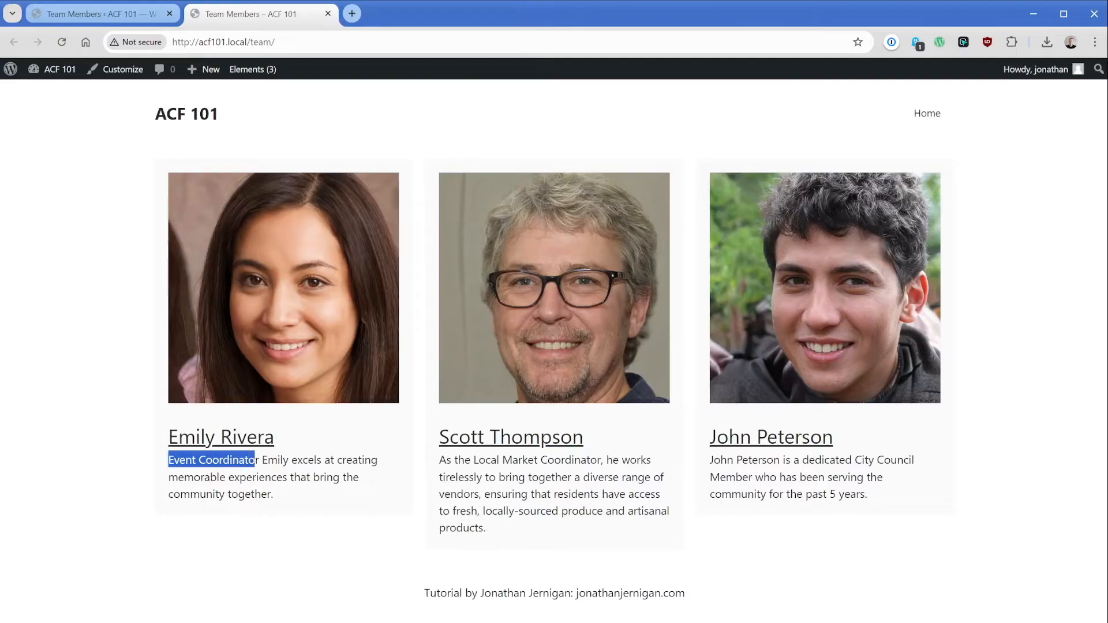
left_click(221, 436)
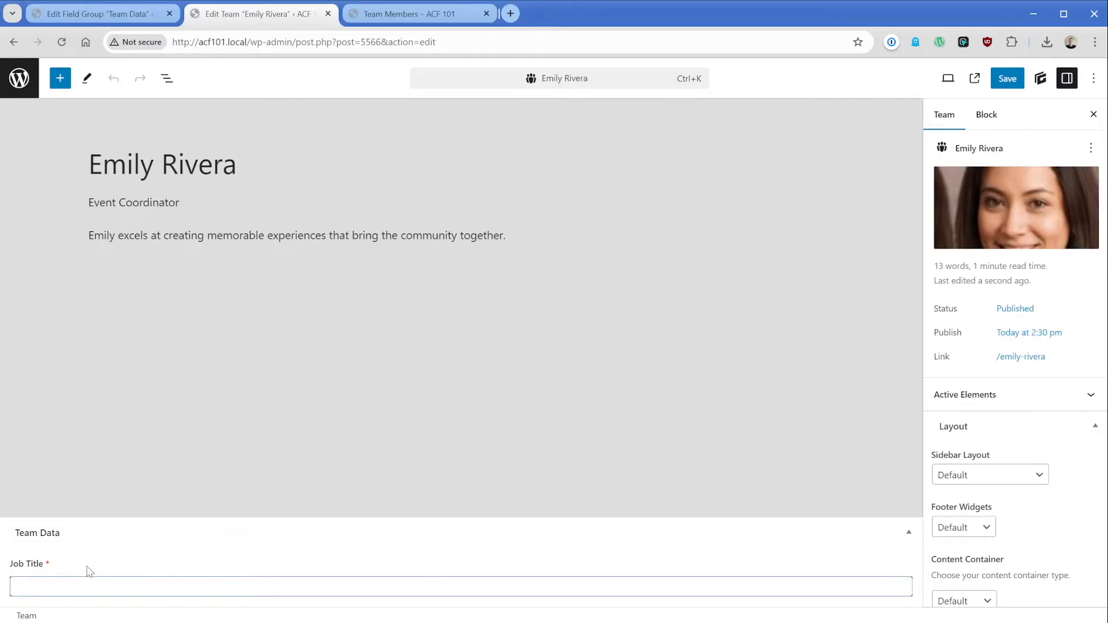
mouse_move(1006, 82)
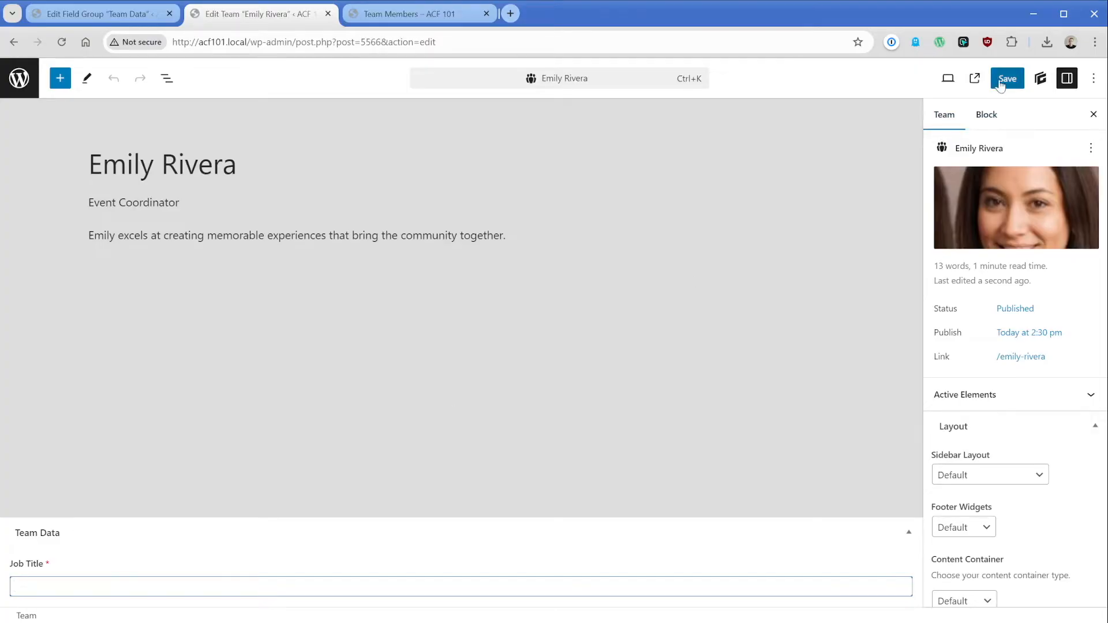
left_click(1006, 78)
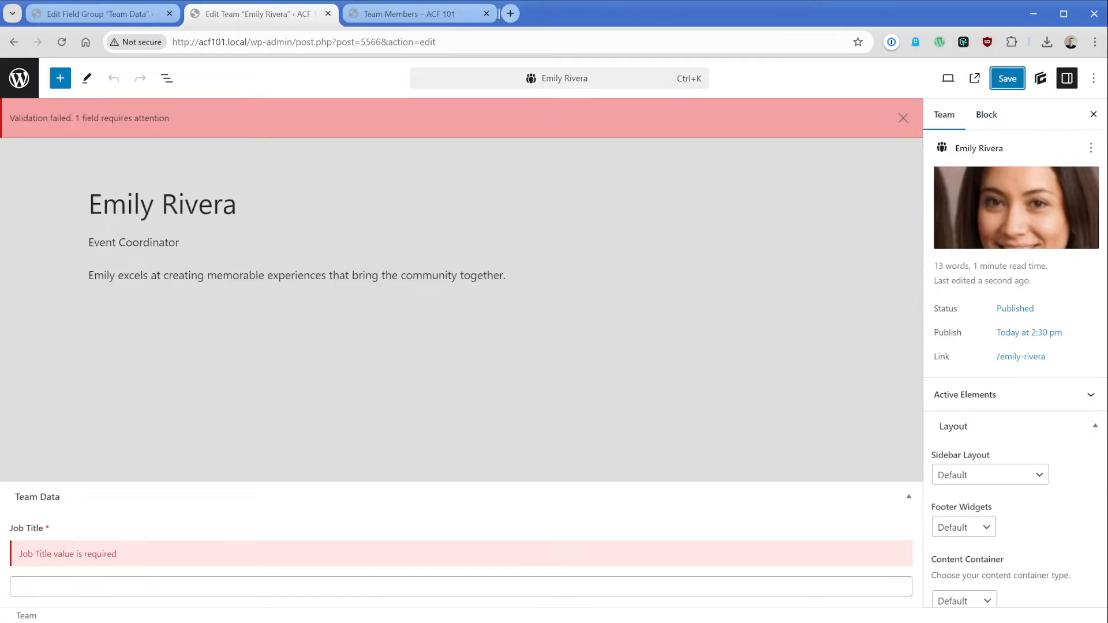
left_click(134, 242)
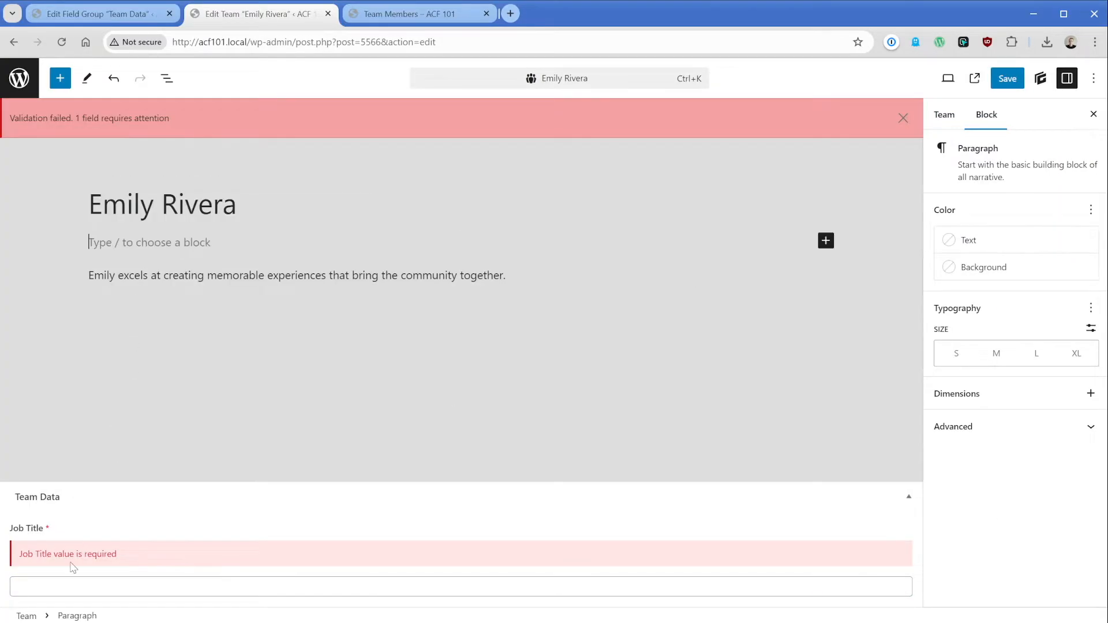
type("Event Coordinator")
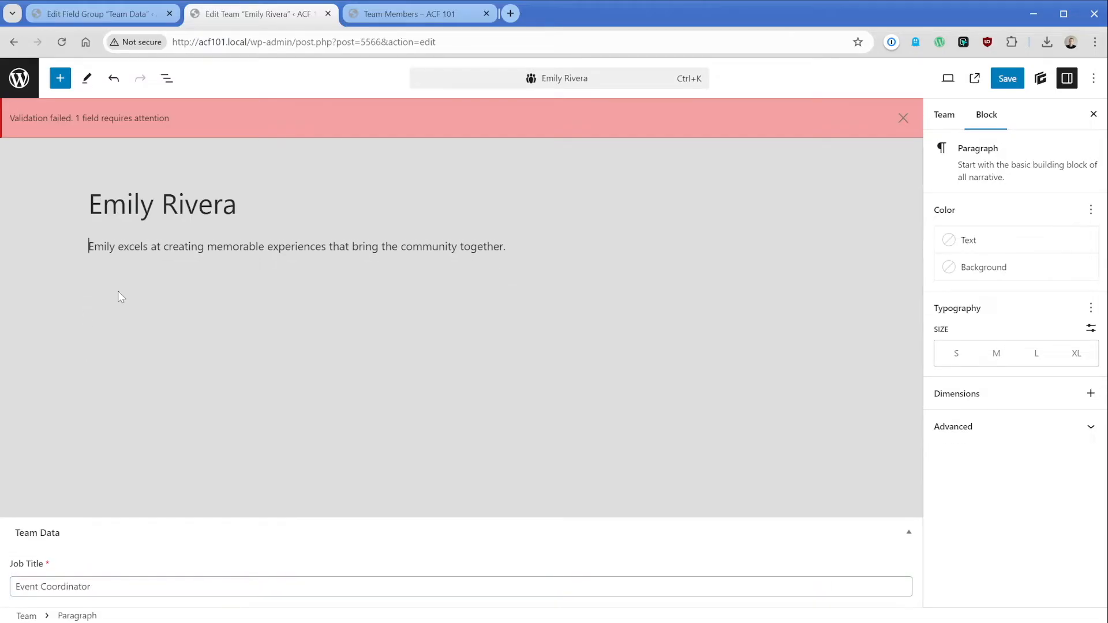
left_click(423, 14)
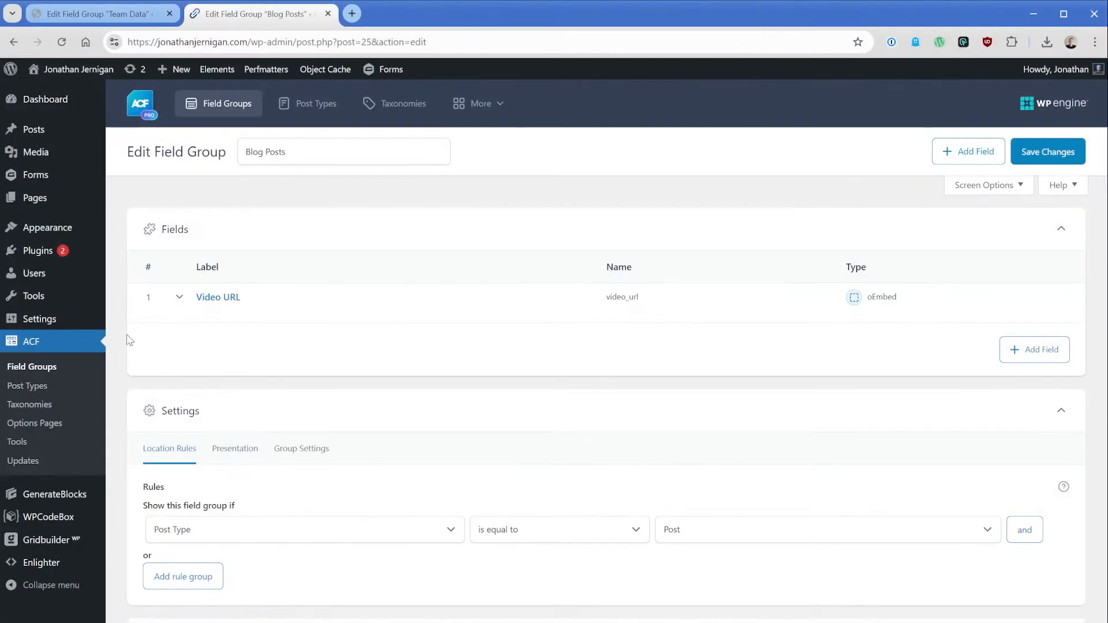
Step: Expand the Video URL field row to reveal its settings
left_click(217, 297)
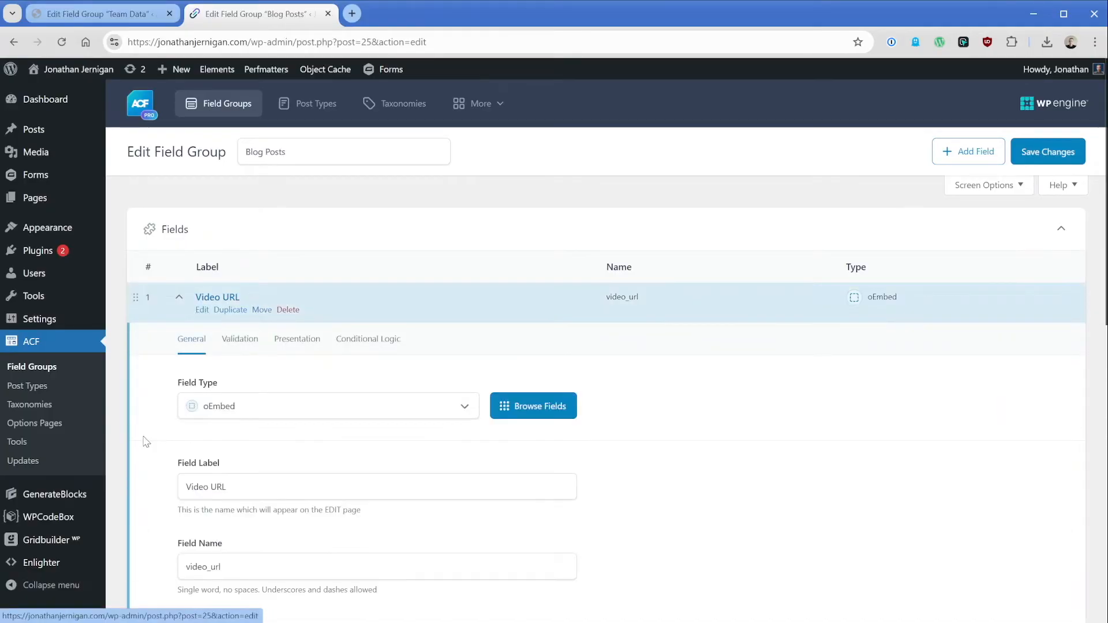
scroll("down", 3)
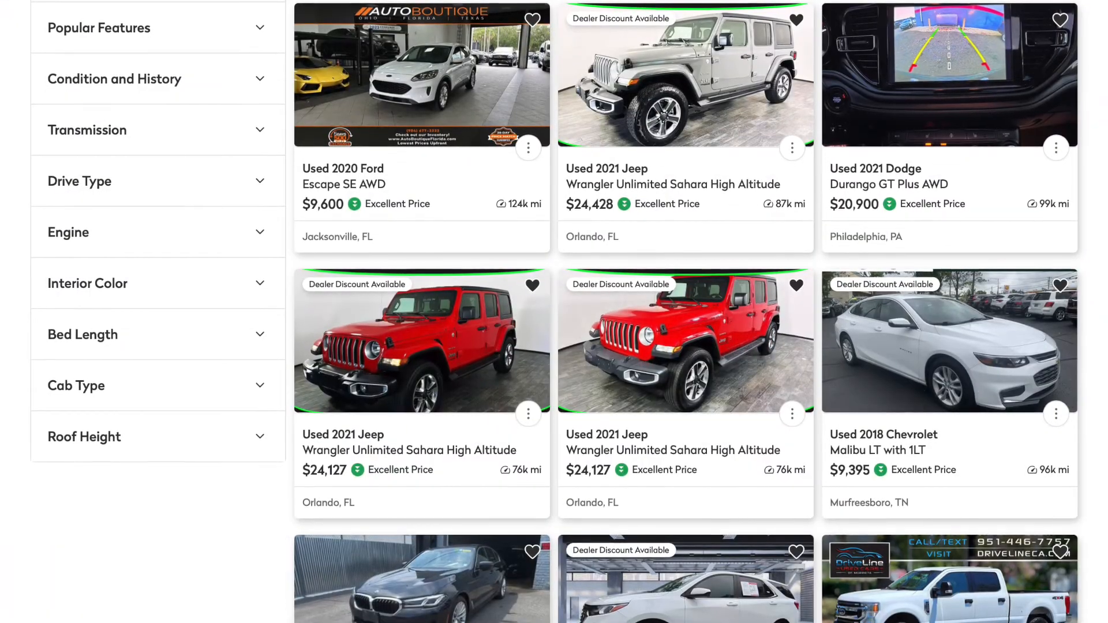
scroll("down", 3)
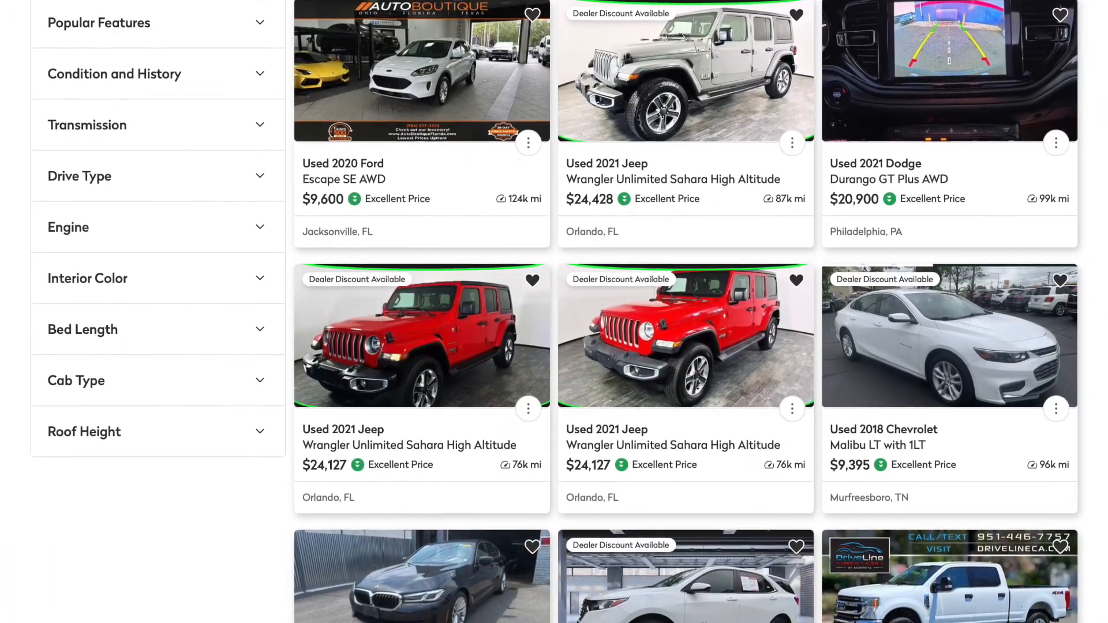
scroll("down", 3)
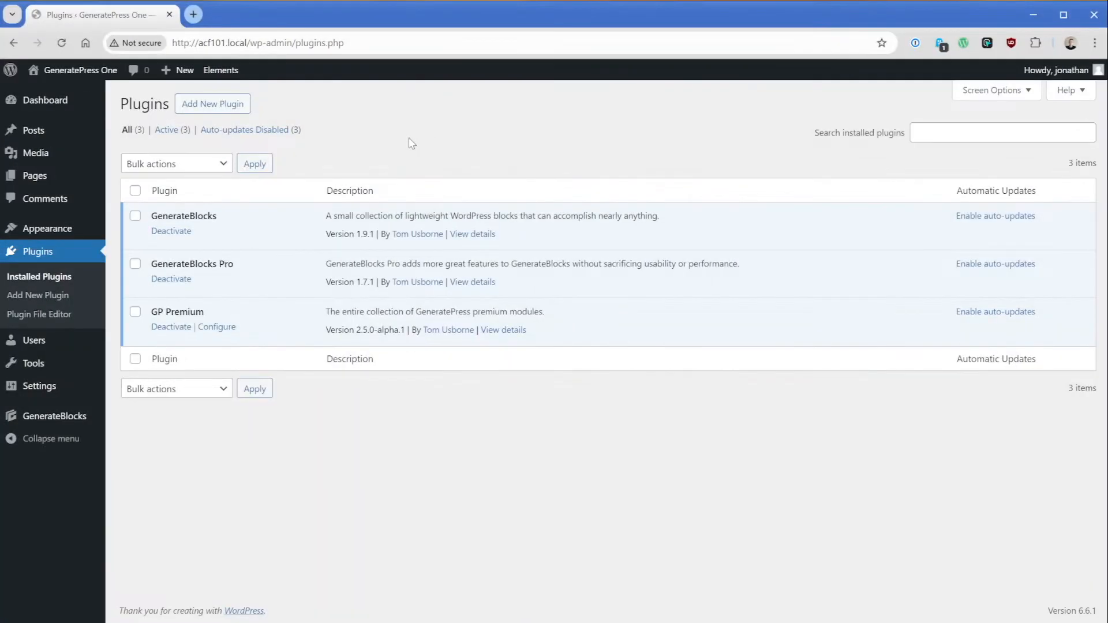
Step: Search the plugin directory for 'advanced', then install and activate Advanced Custom Fields
left_click(40, 295)
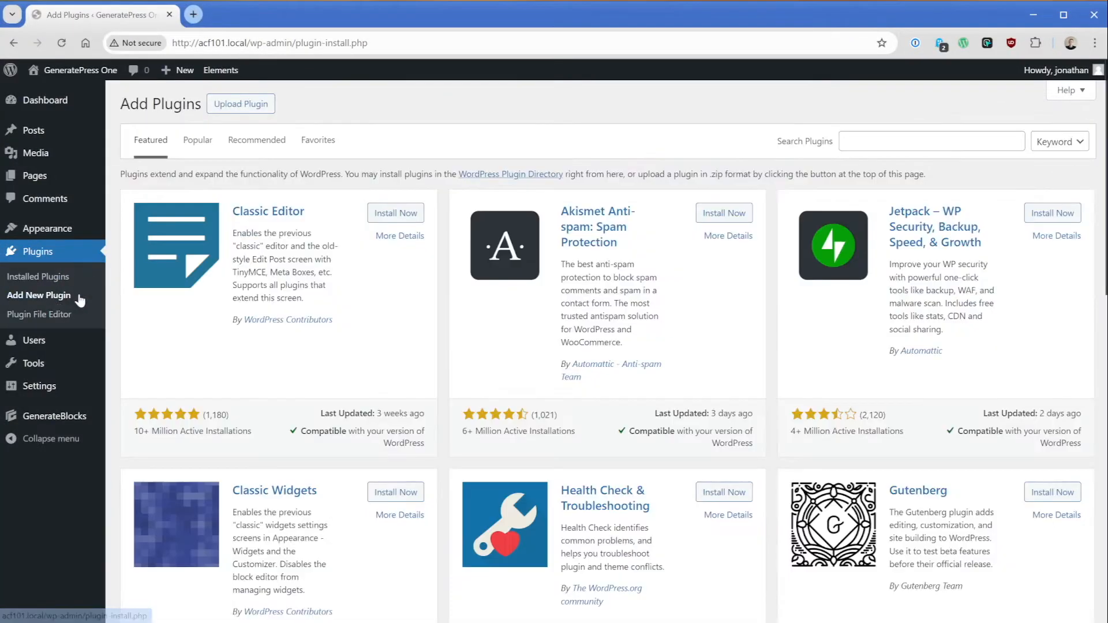
type("advanced")
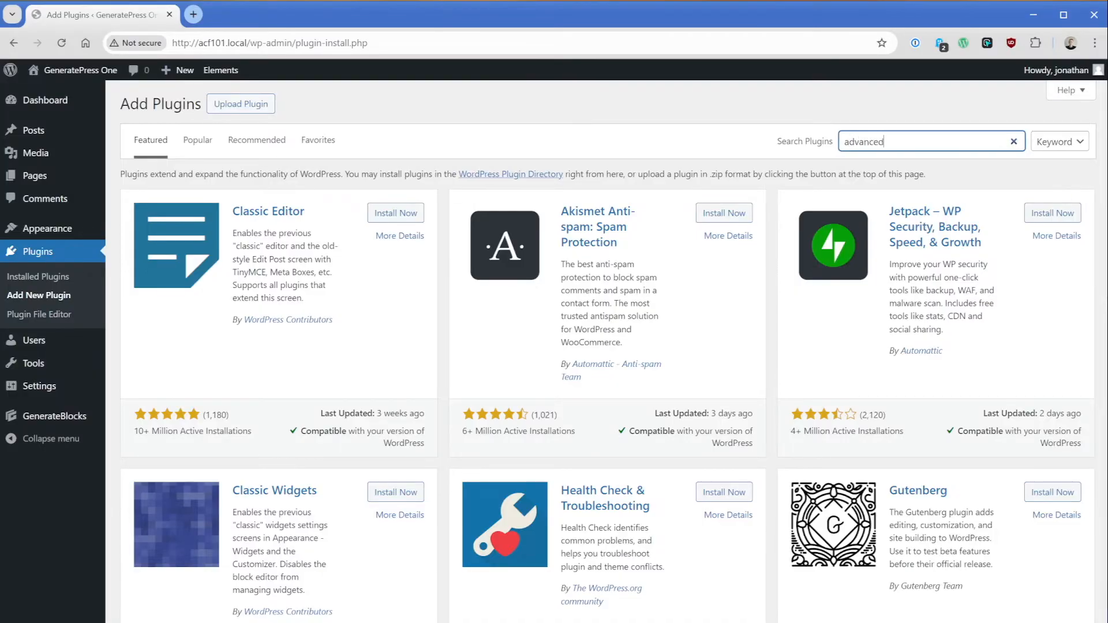
key("Enter")
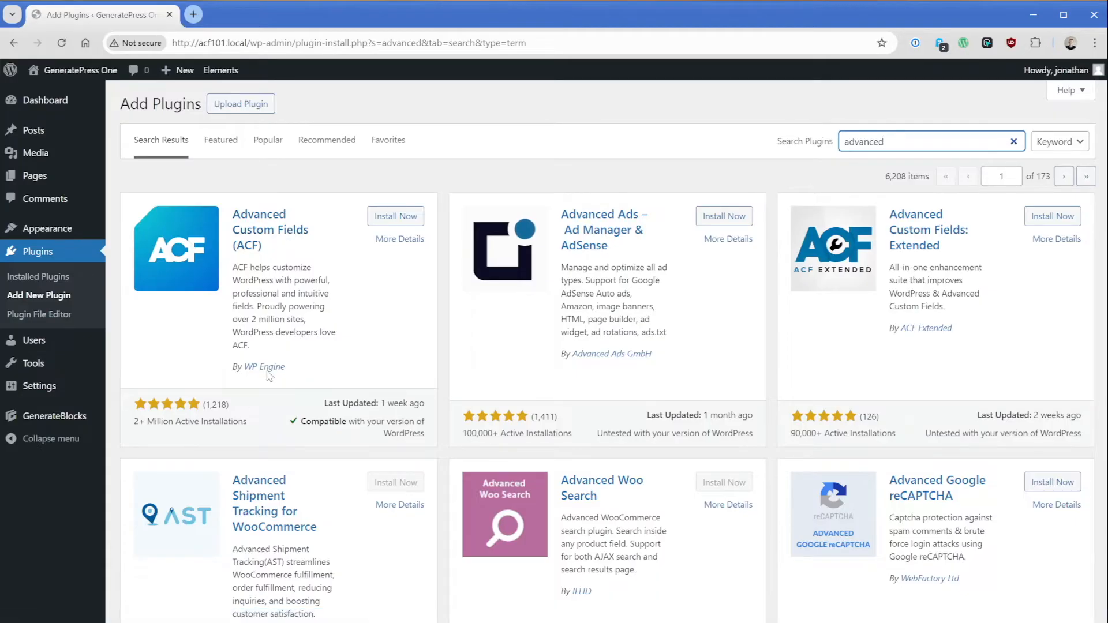
left_click(394, 216)
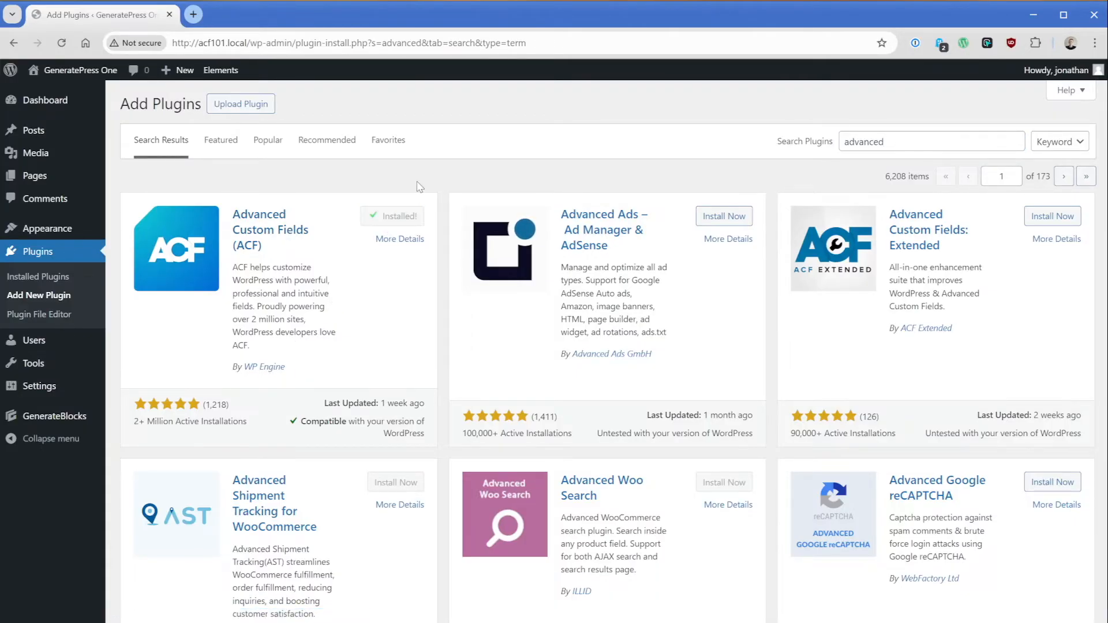
left_click(392, 215)
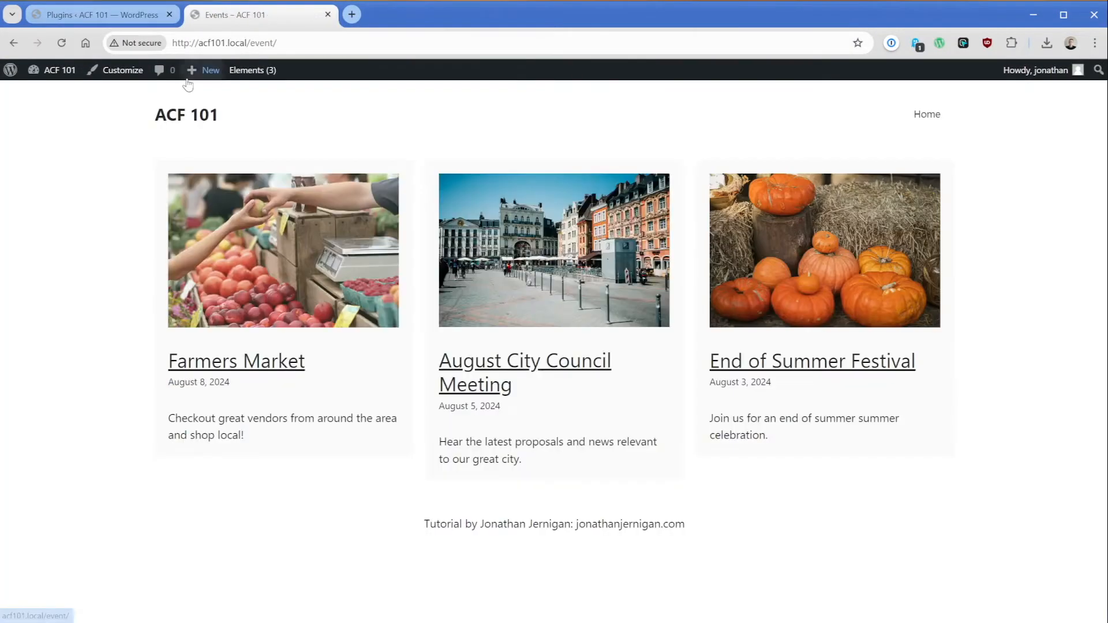
mouse_move(108, 246)
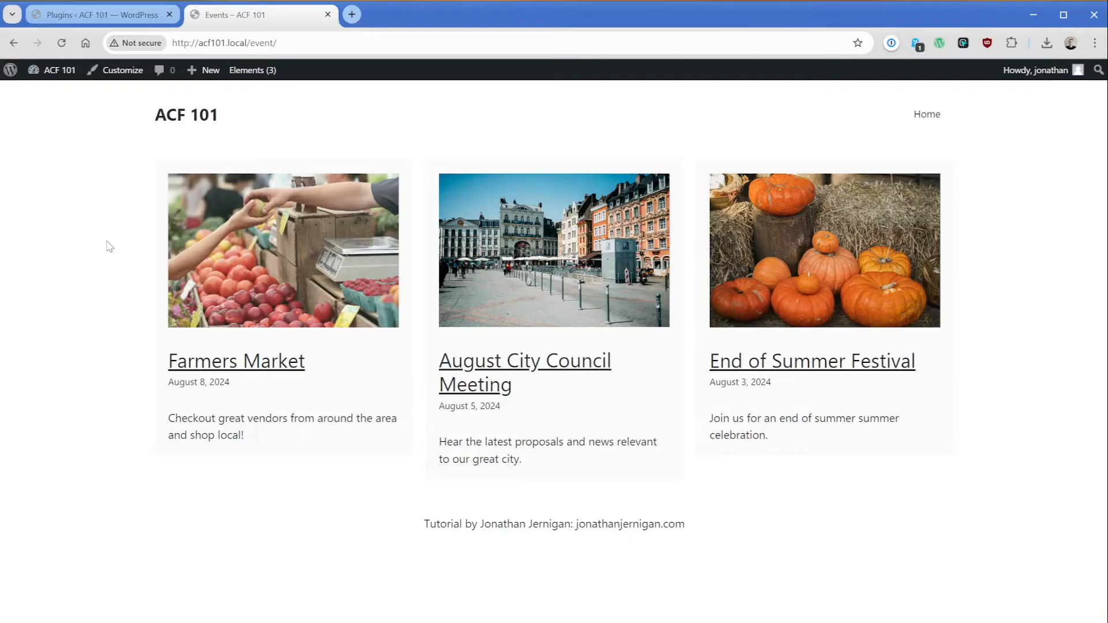
mouse_move(216, 402)
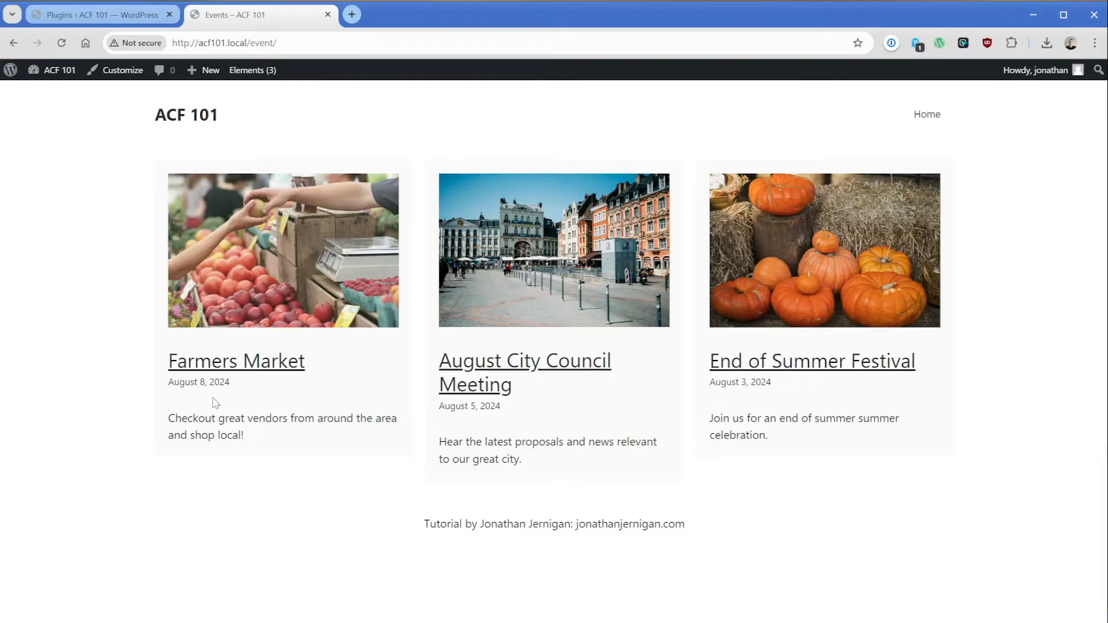
mouse_move(199, 397)
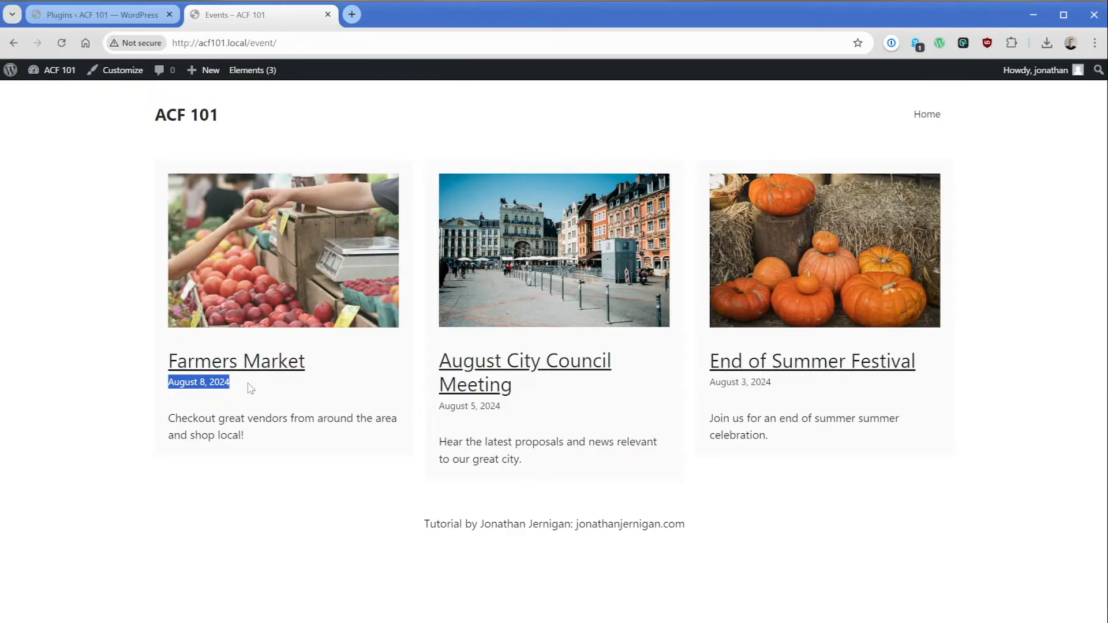
left_click(170, 399)
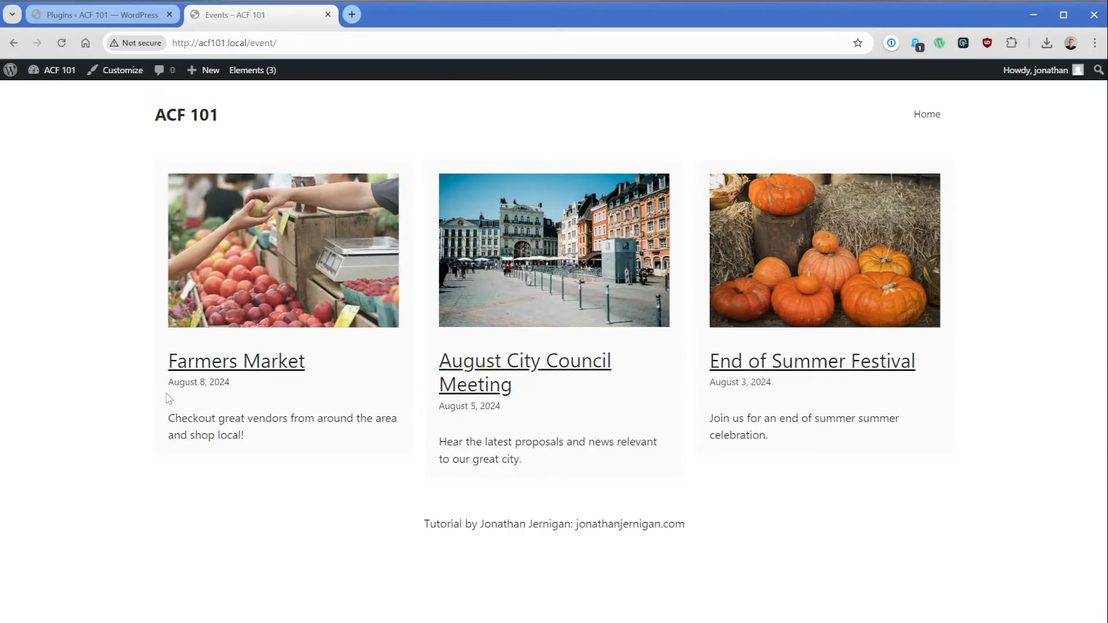
mouse_move(231, 398)
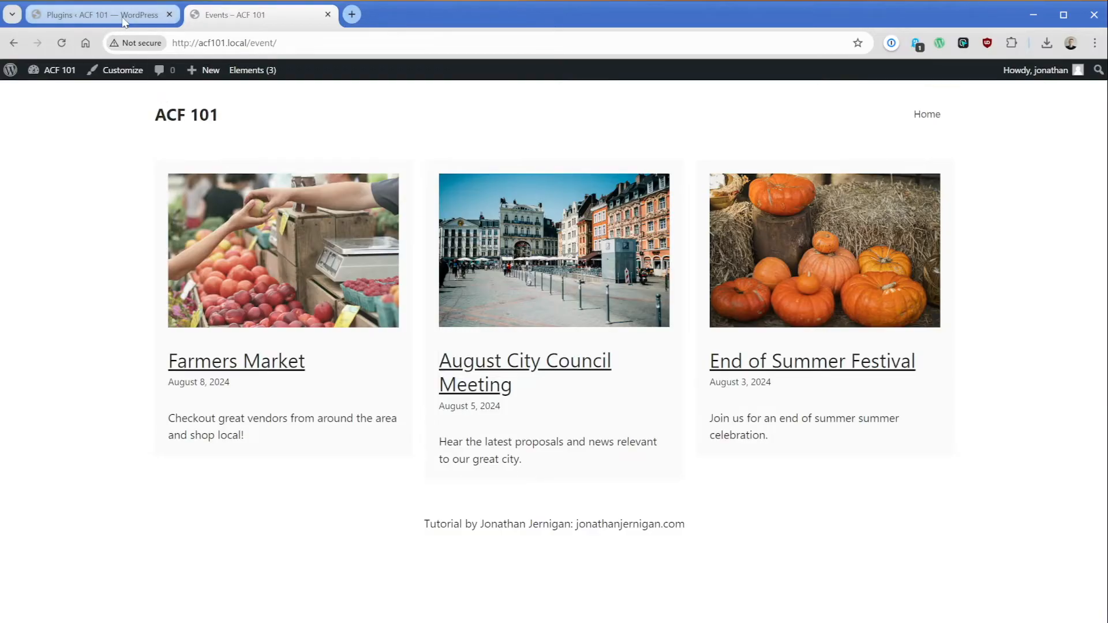
Step: From ACF Field Groups, create a new field group titled 'Event Data'
left_click(98, 15)
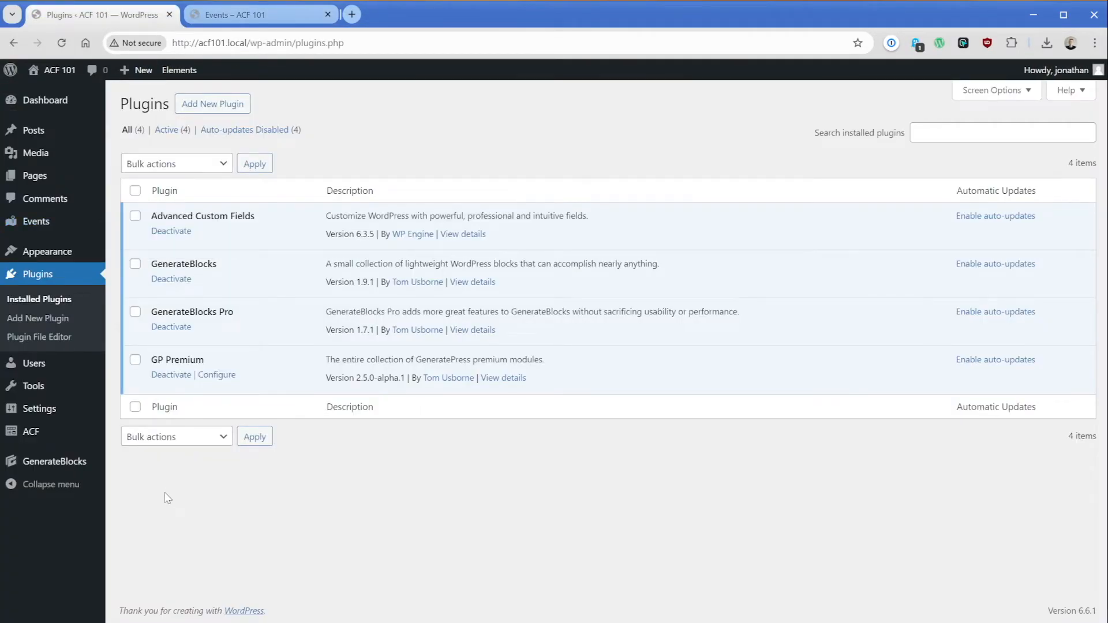
left_click(31, 432)
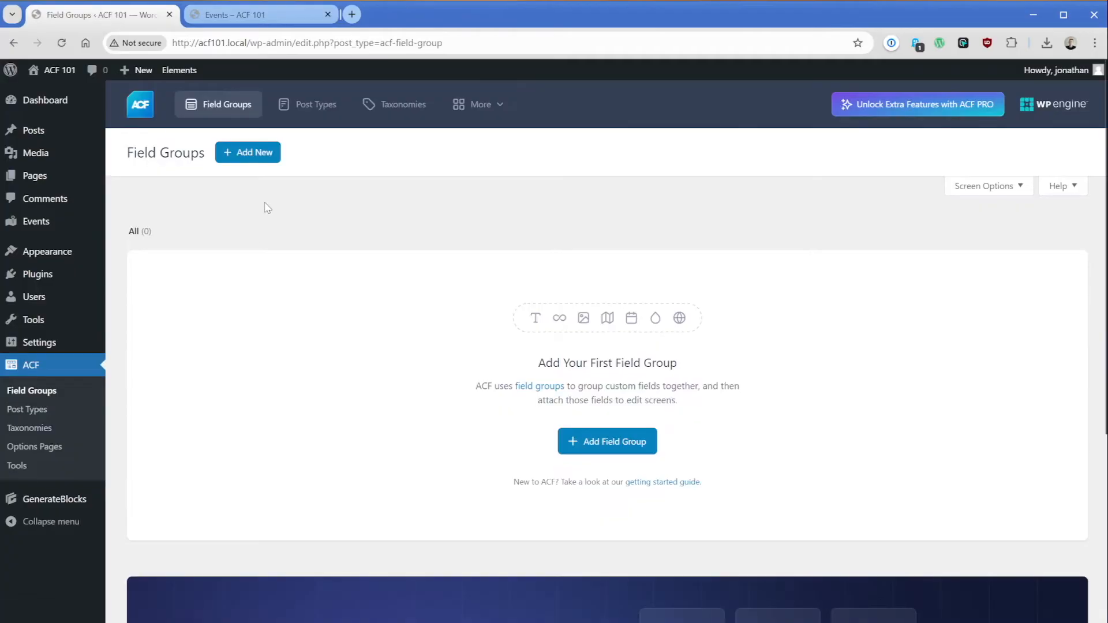
mouse_move(255, 156)
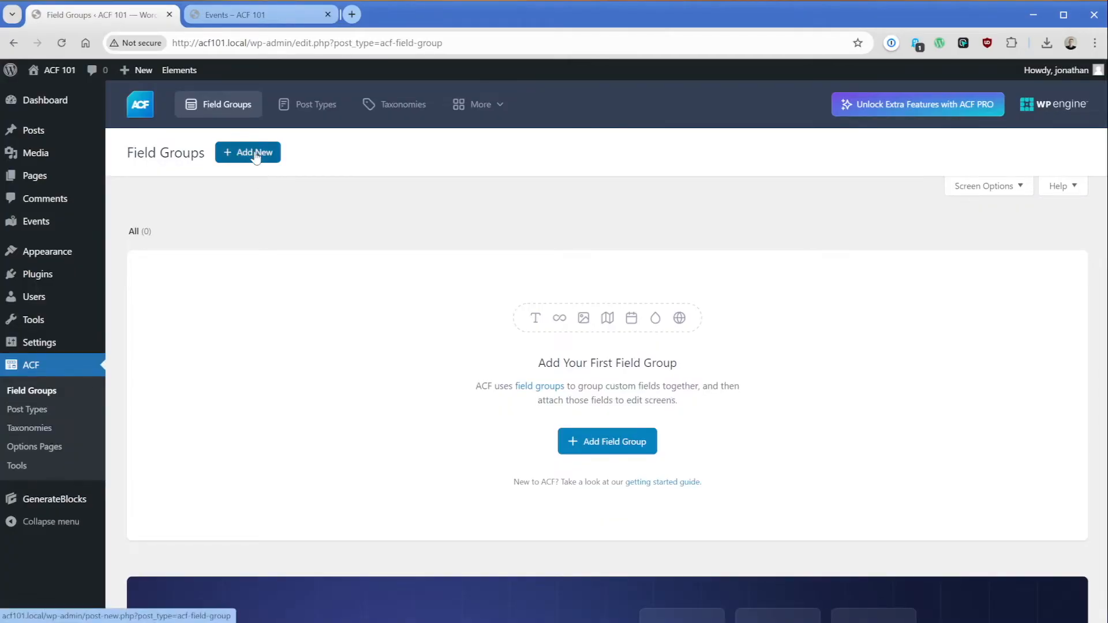
left_click(246, 153)
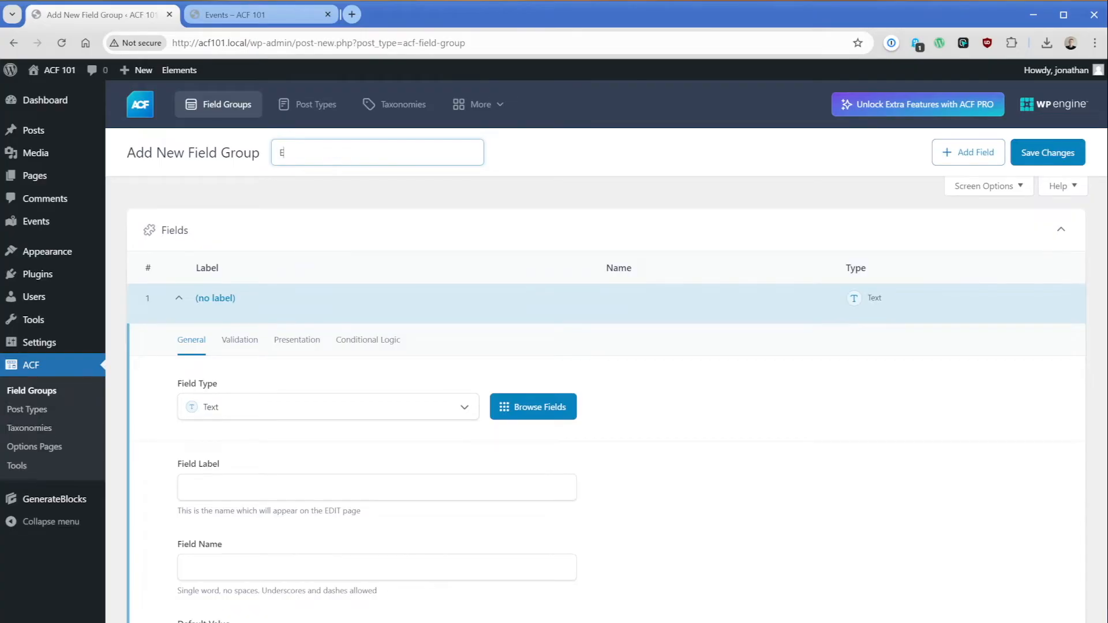
type("Event Data")
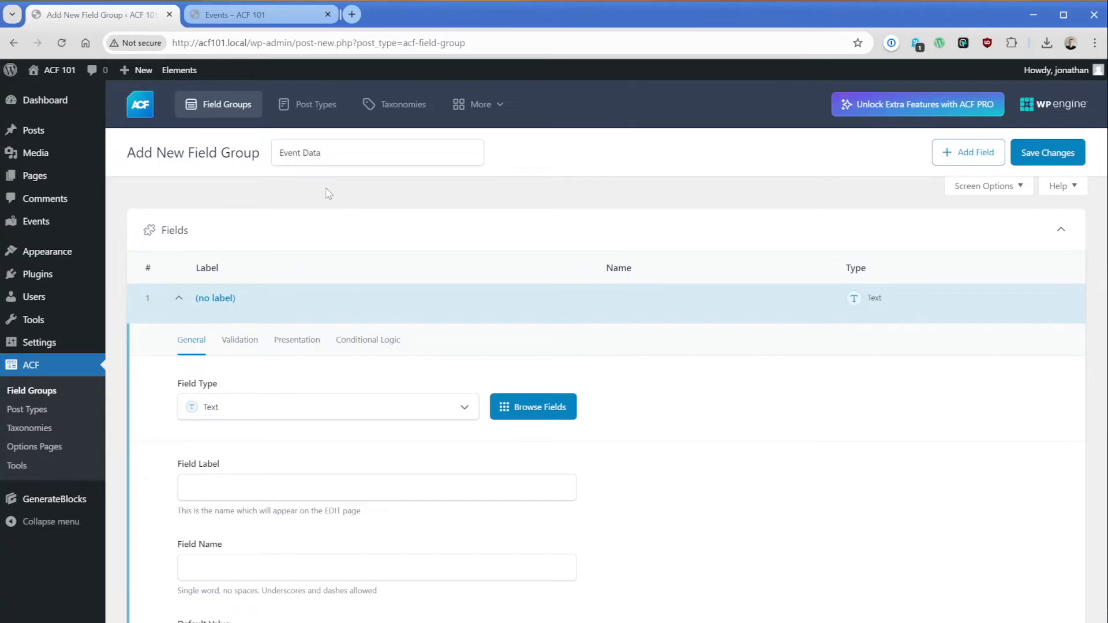
scroll("down", 3)
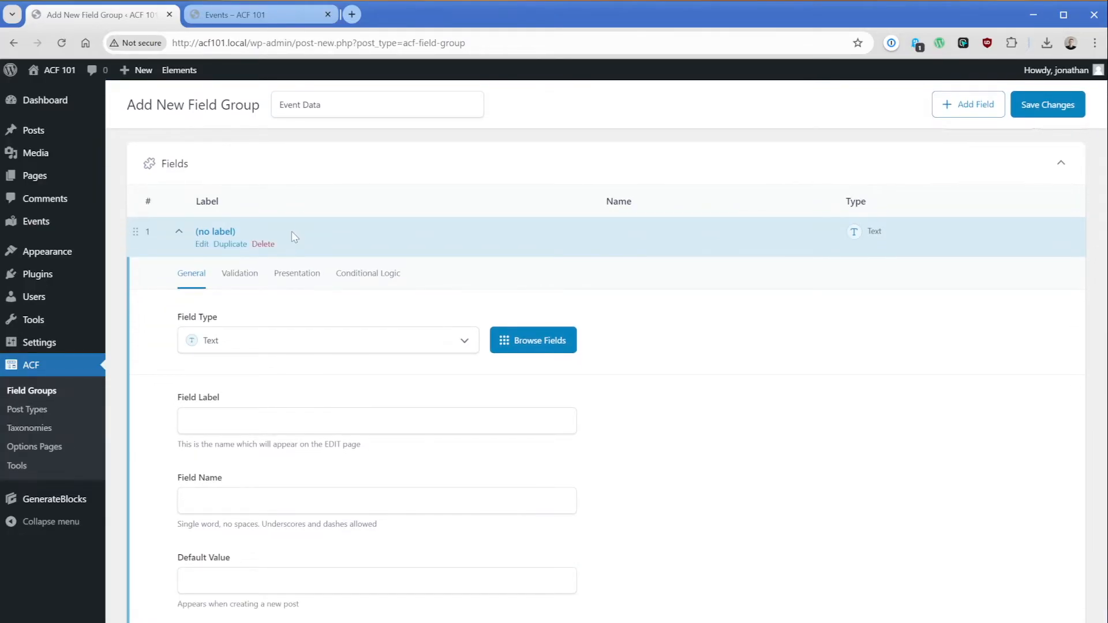
scroll("down", 3)
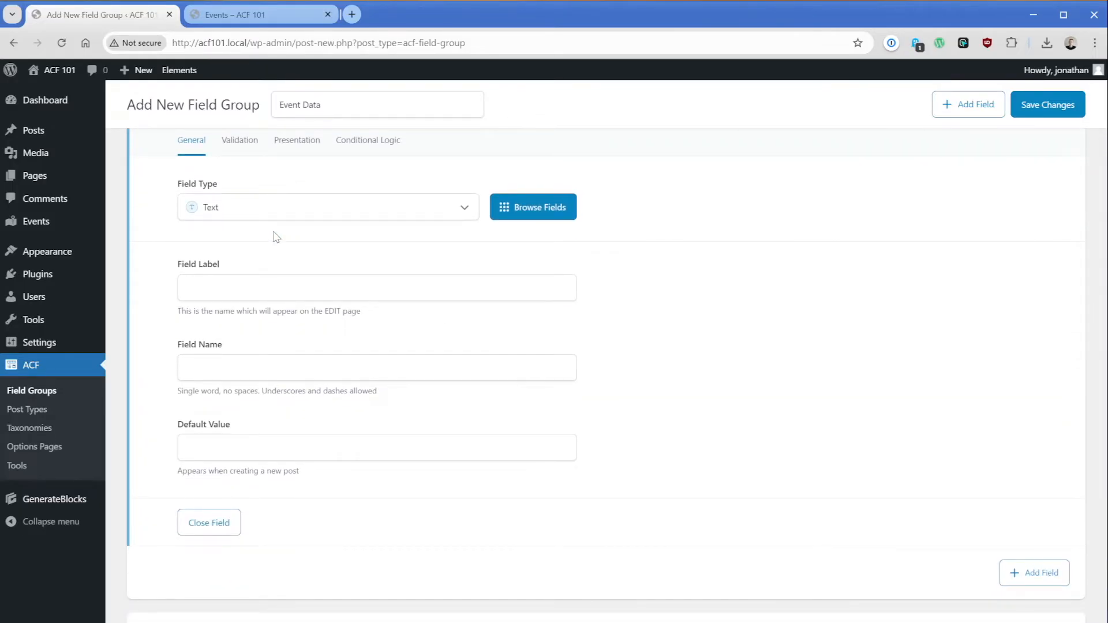
left_click(326, 207)
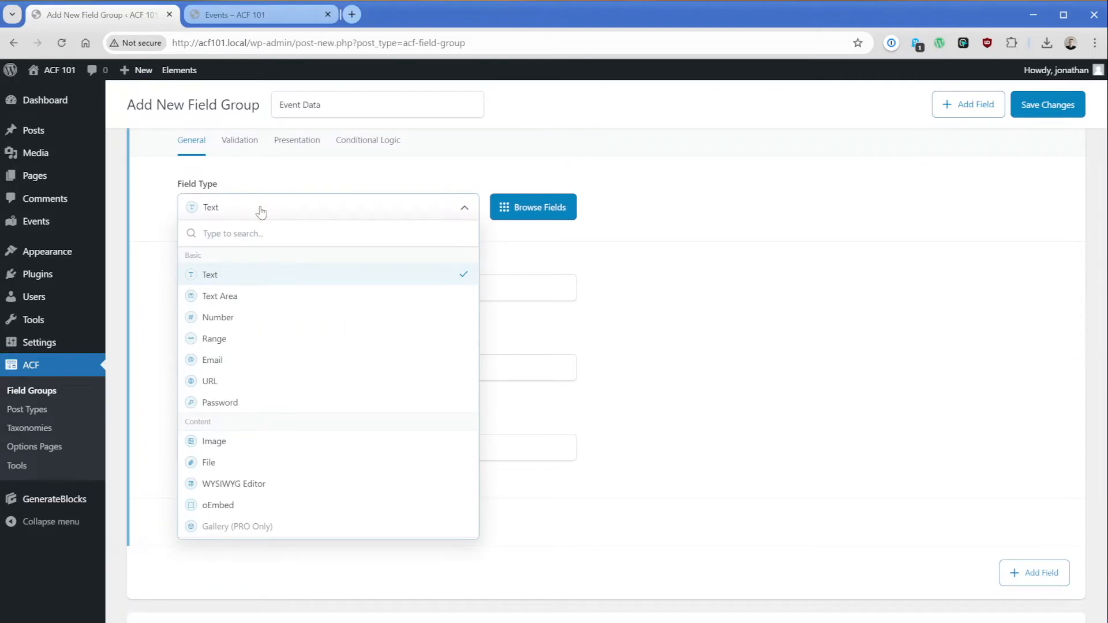
mouse_move(200, 262)
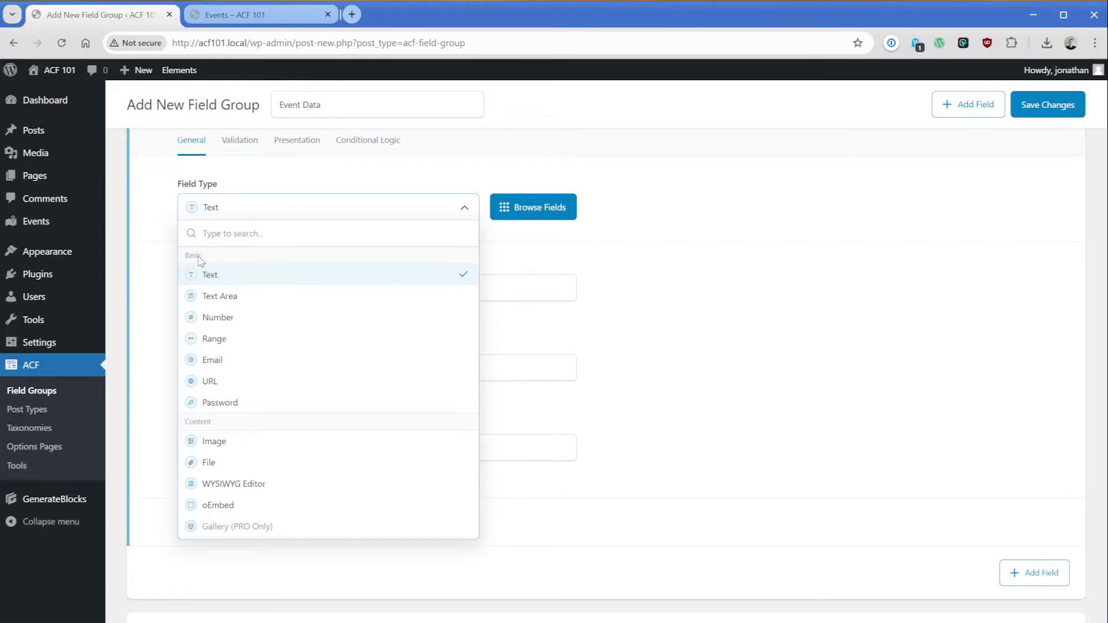
mouse_move(231, 275)
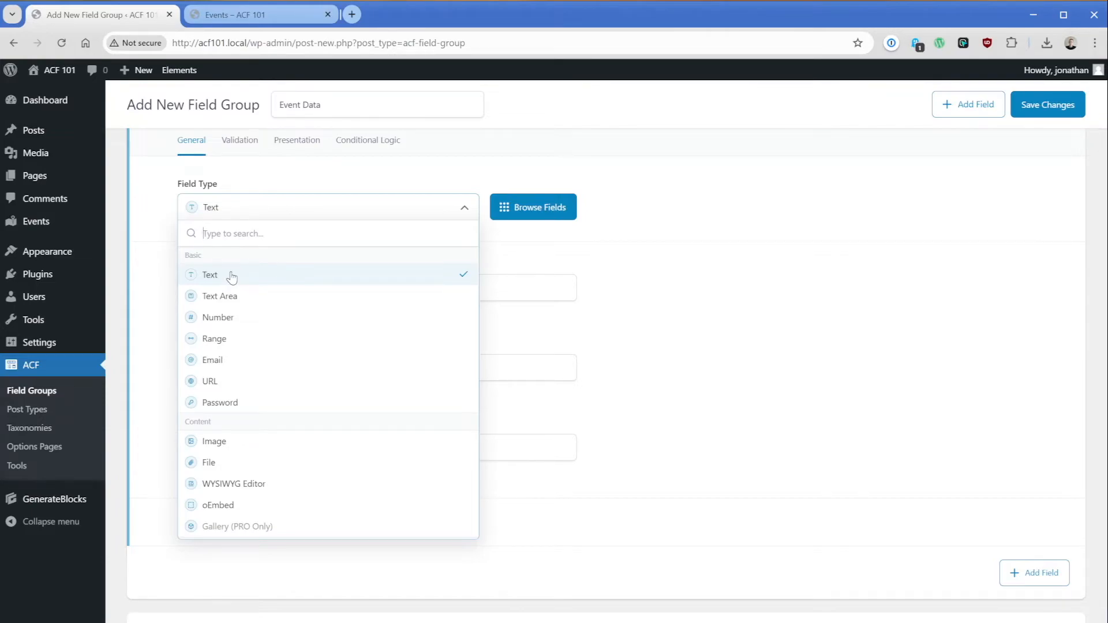
scroll("down", 3)
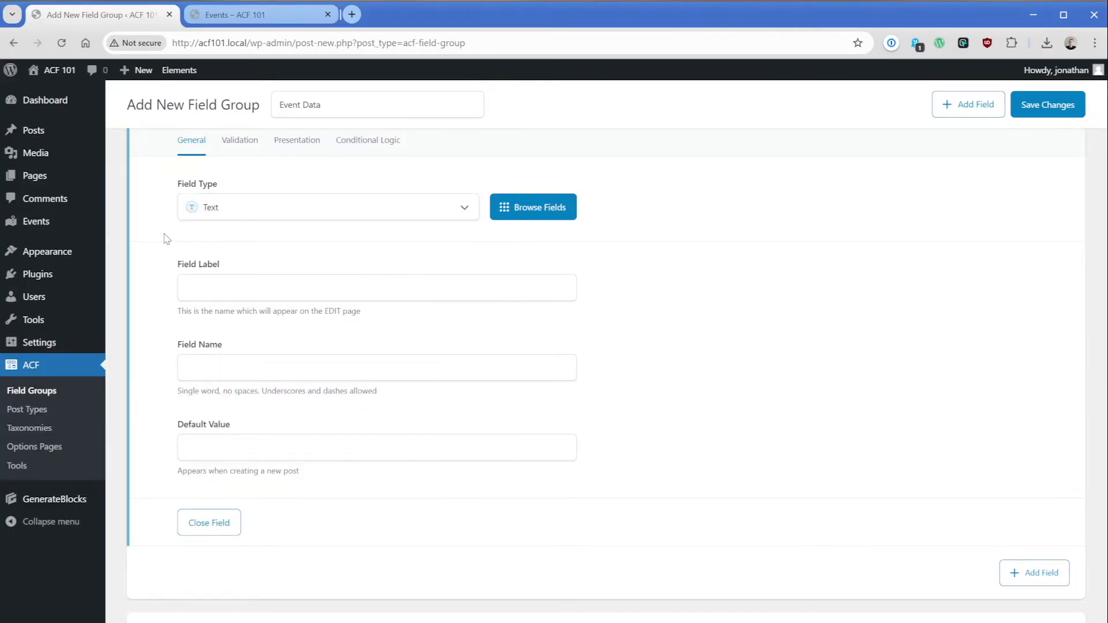
Step: Enter 'Event Address' as the field label, auto-filling the name event_address
left_click(376, 287)
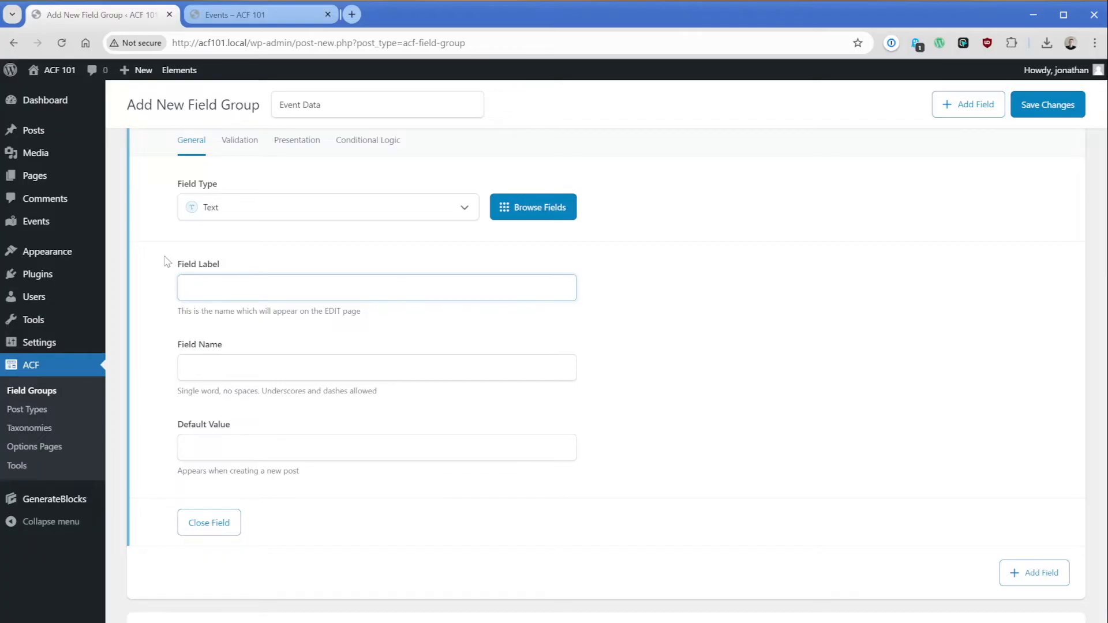
type("Addre")
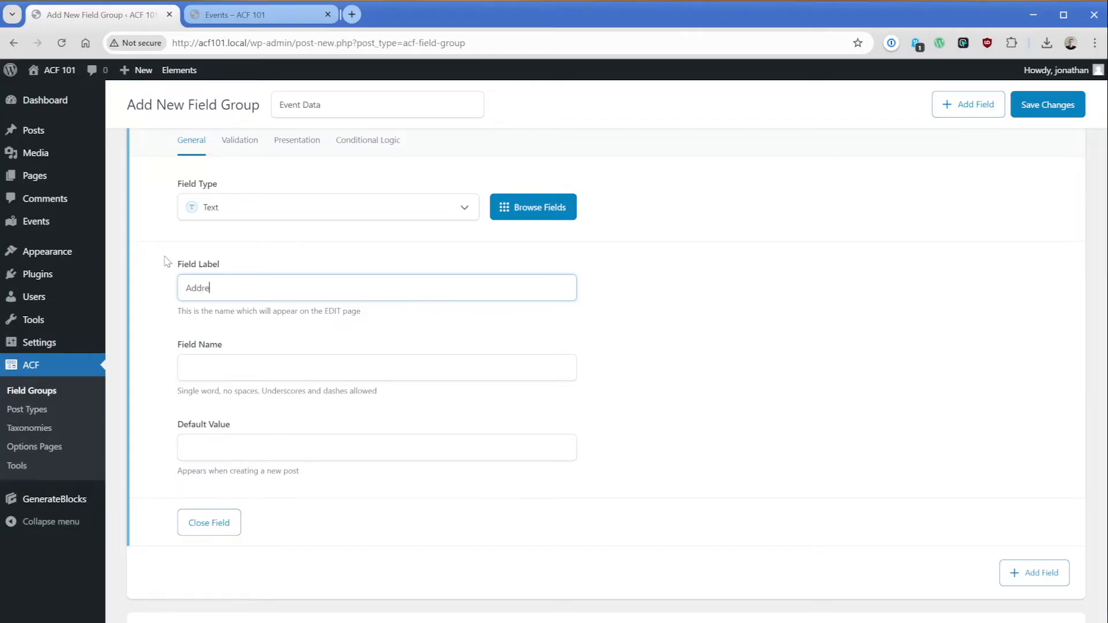
type("Event A")
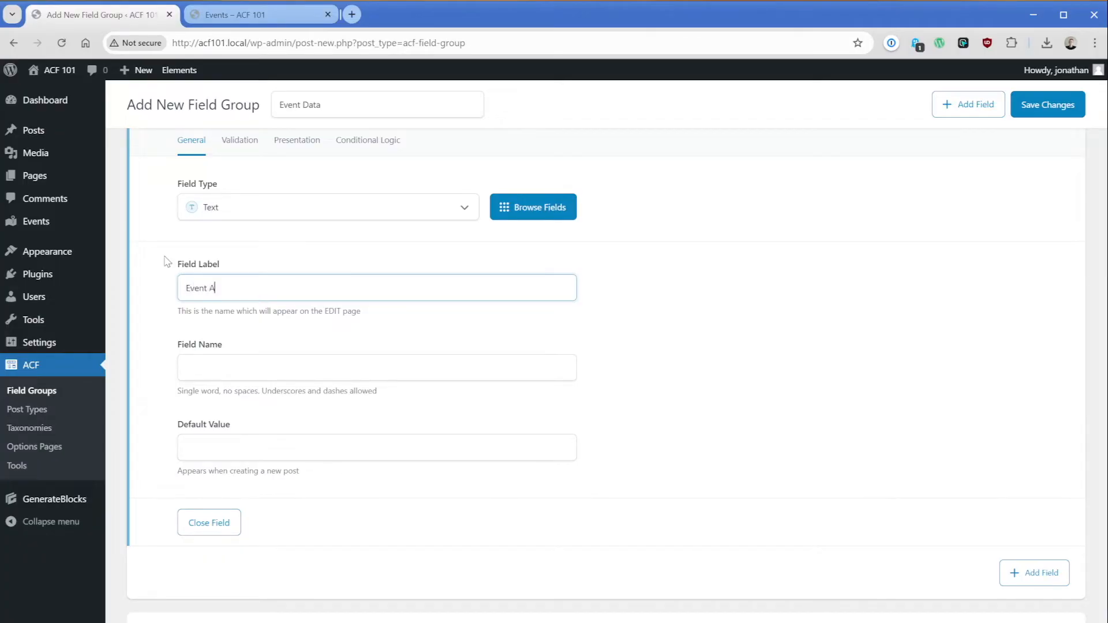
type("ddress")
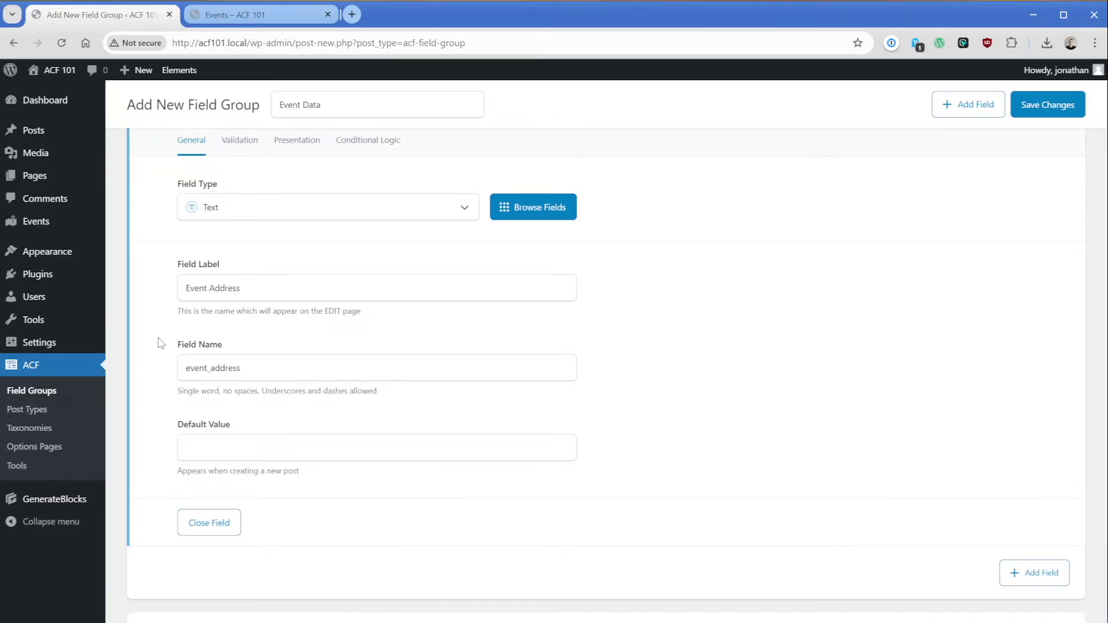
Step: Set the location rule to Post Type is equal to Event and save the field group
scroll("down", 3)
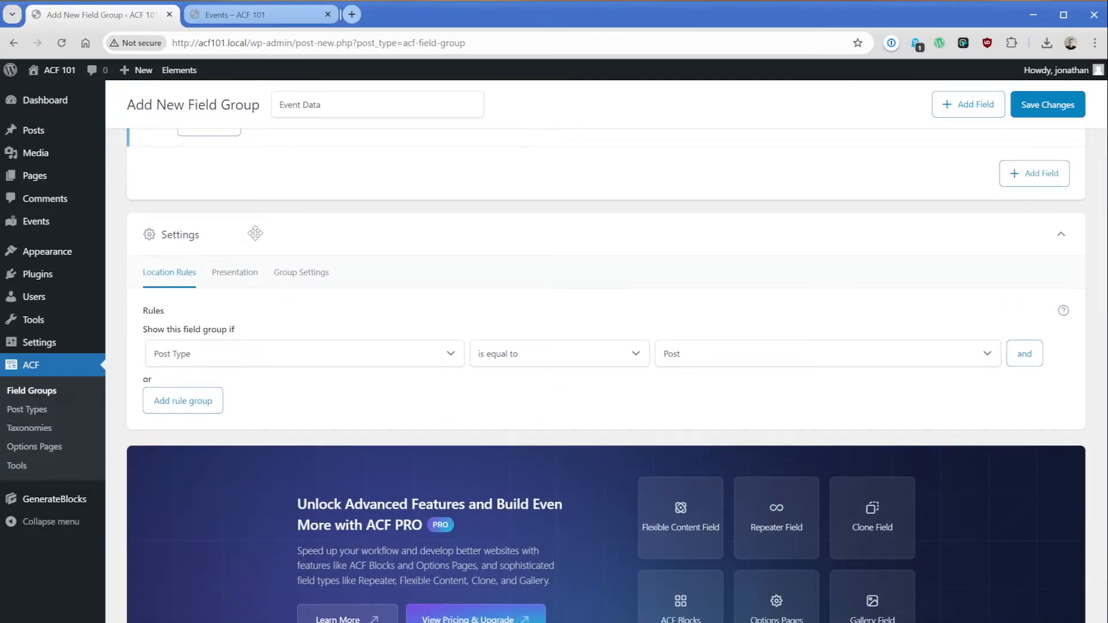
mouse_move(259, 326)
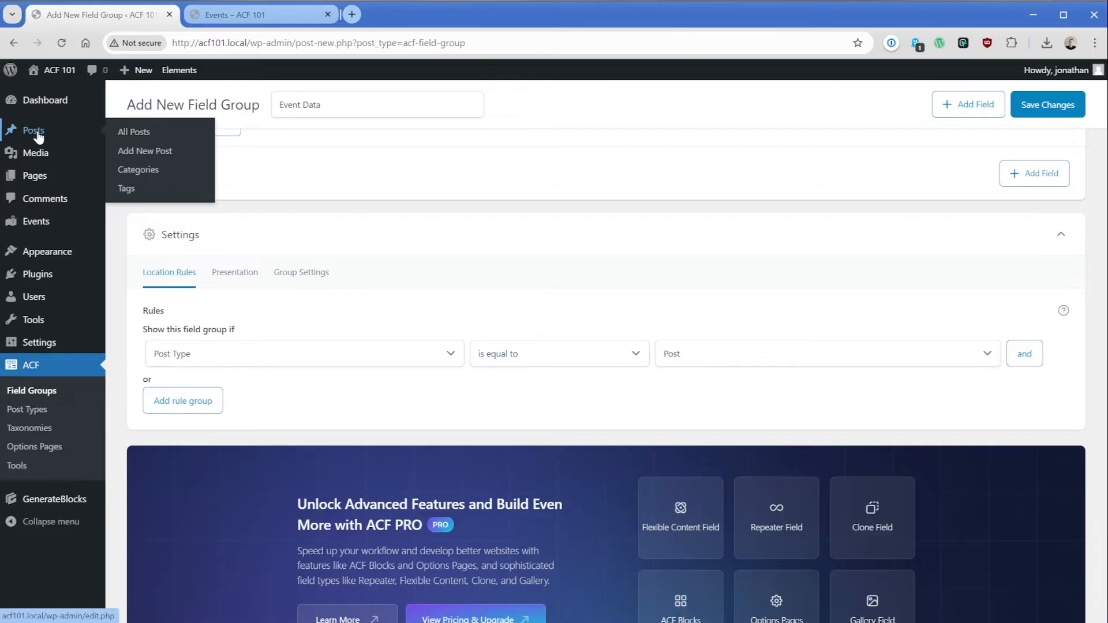
mouse_move(36, 221)
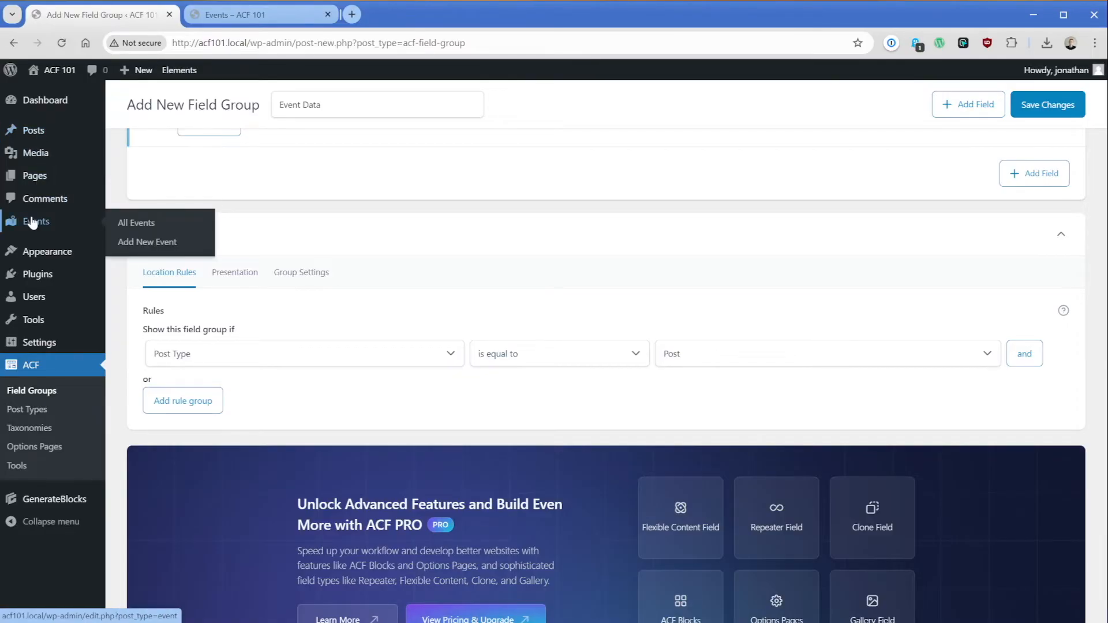
mouse_move(98, 247)
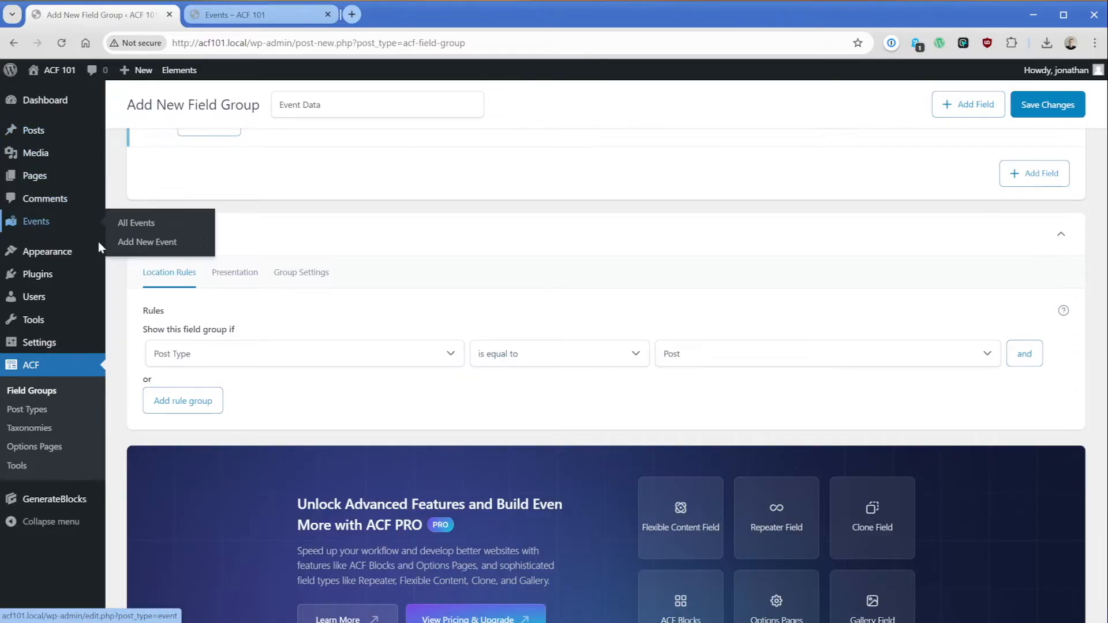
left_click(829, 354)
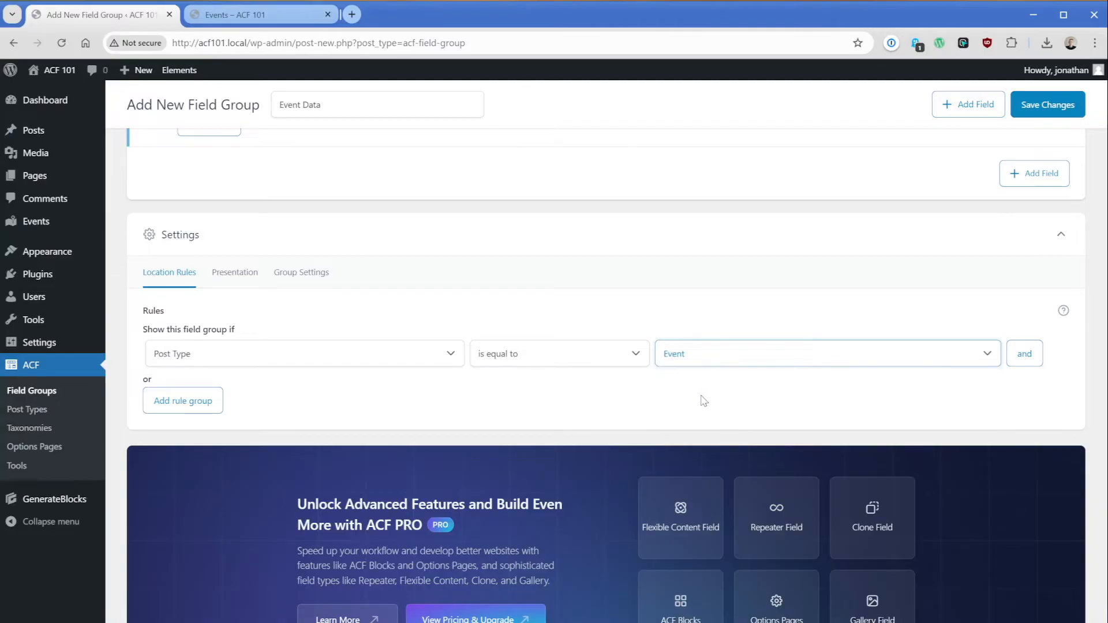
left_click(1048, 103)
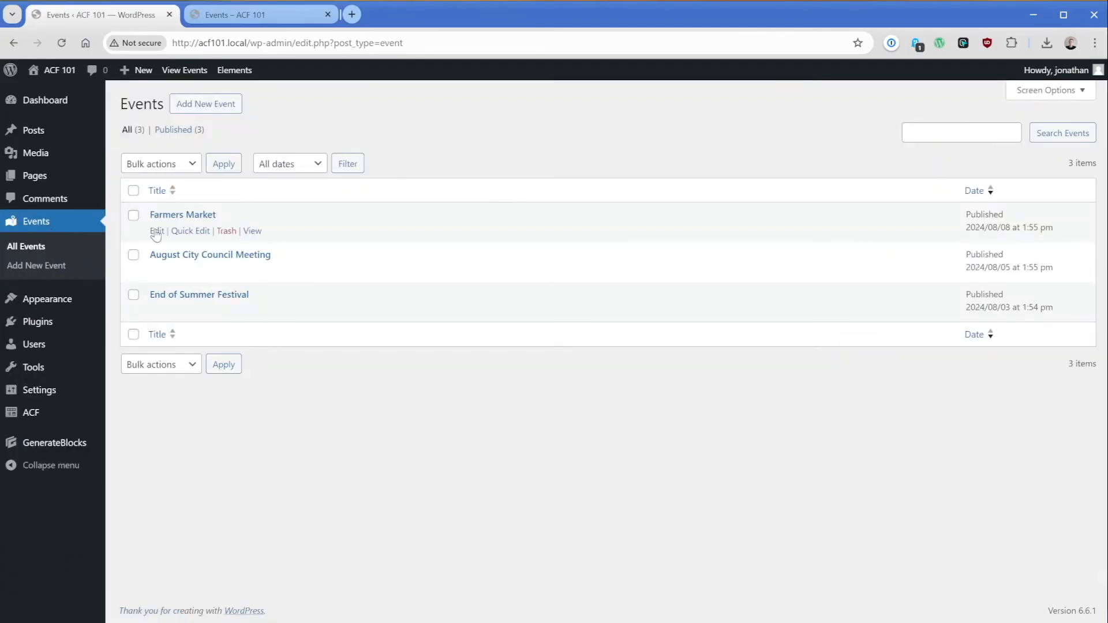
Step: Edit Farmers Market and enter '15 Maple Street' as its Event Address
left_click(157, 231)
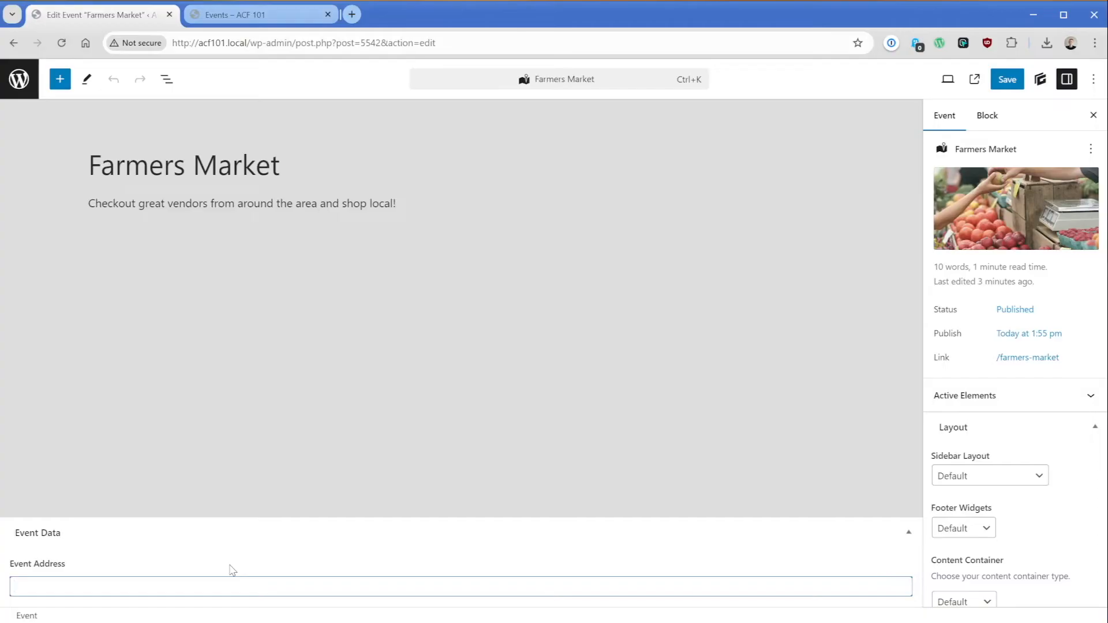
left_click(459, 598)
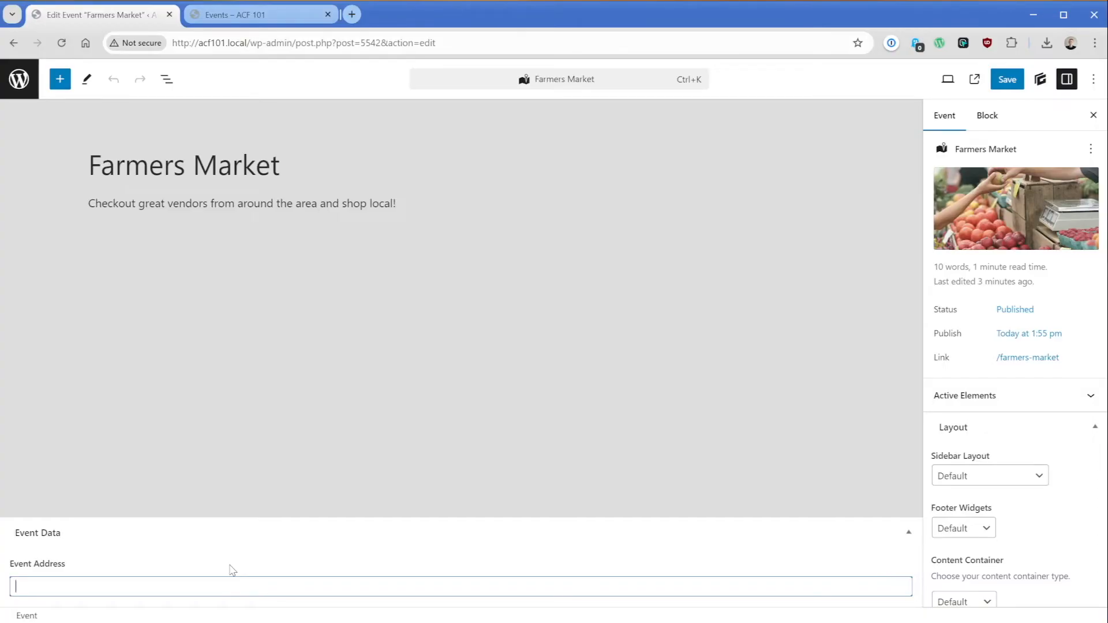
type("15")
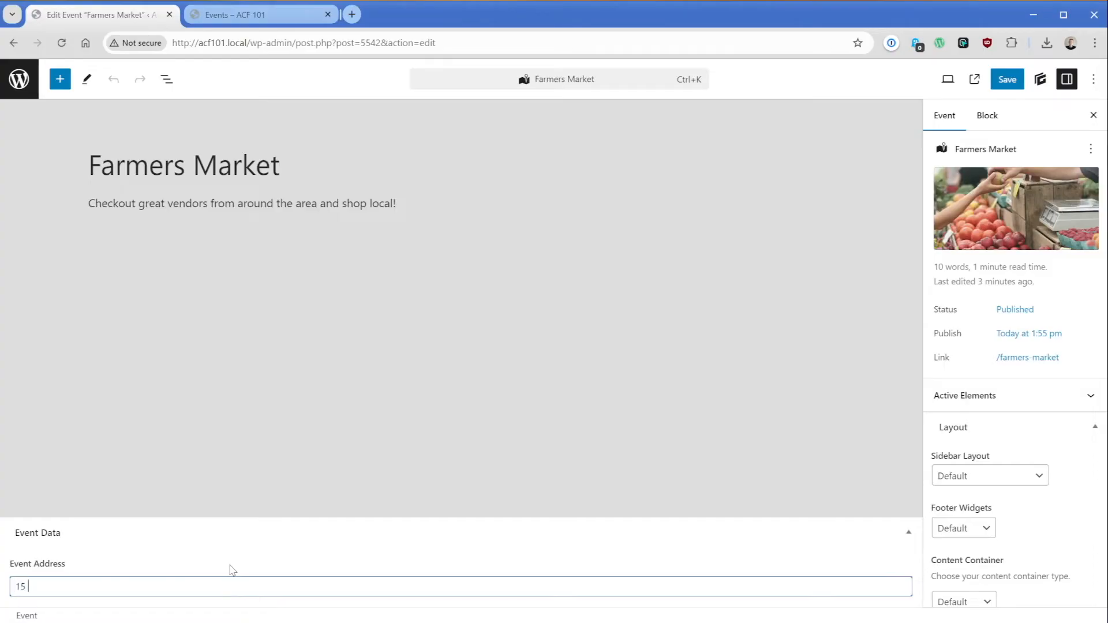
type("Maple Street")
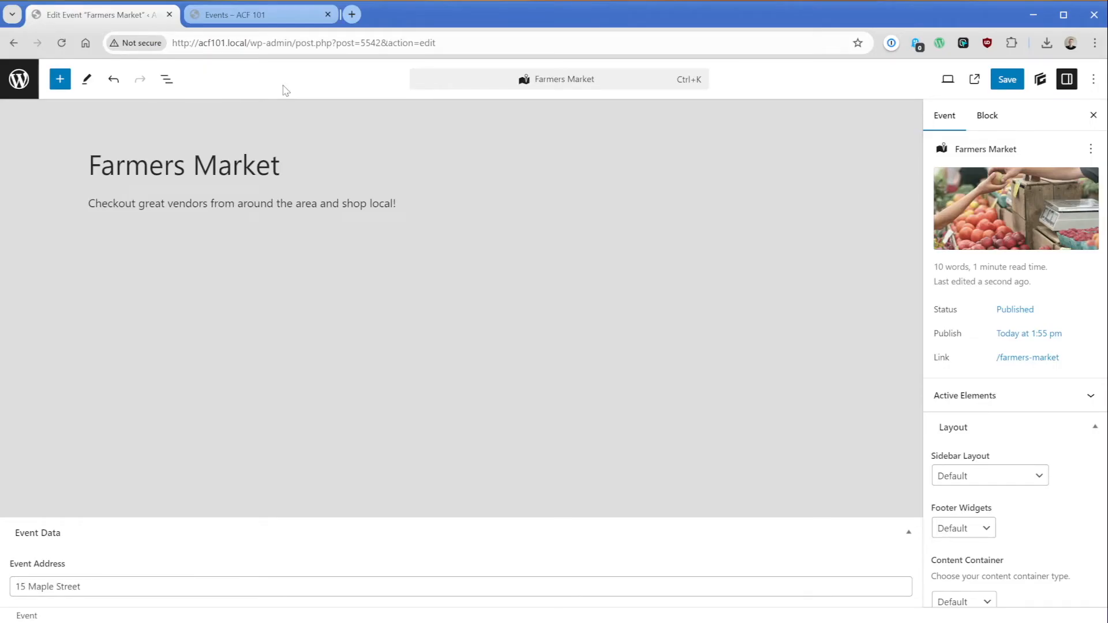
mouse_move(79, 108)
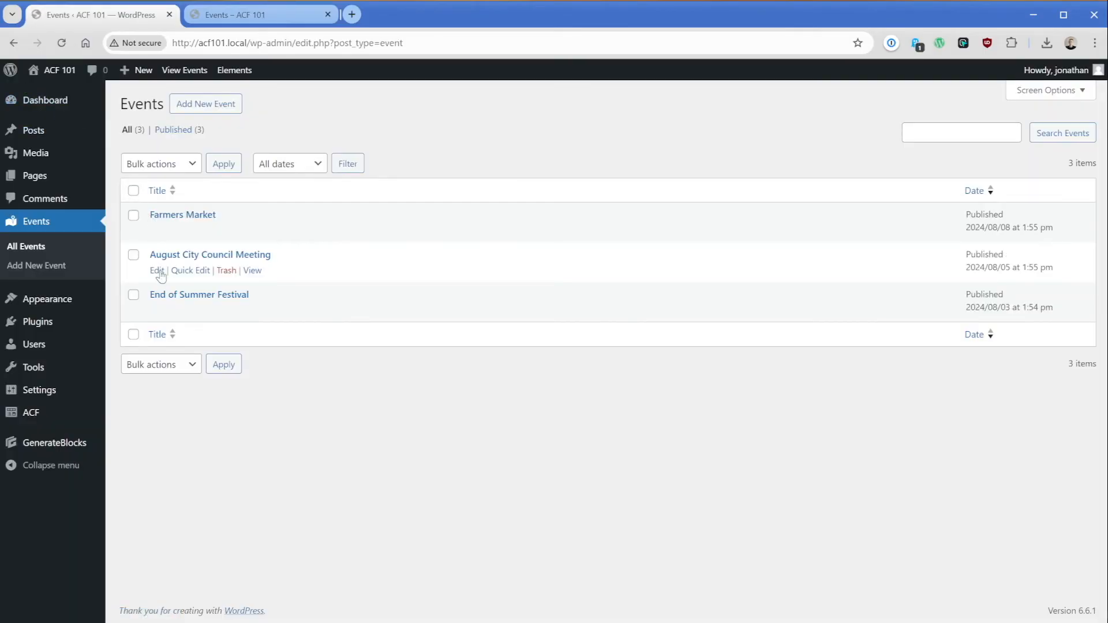
Step: Give the August City Council Meeting the address '100 Main Street' and save
left_click(155, 270)
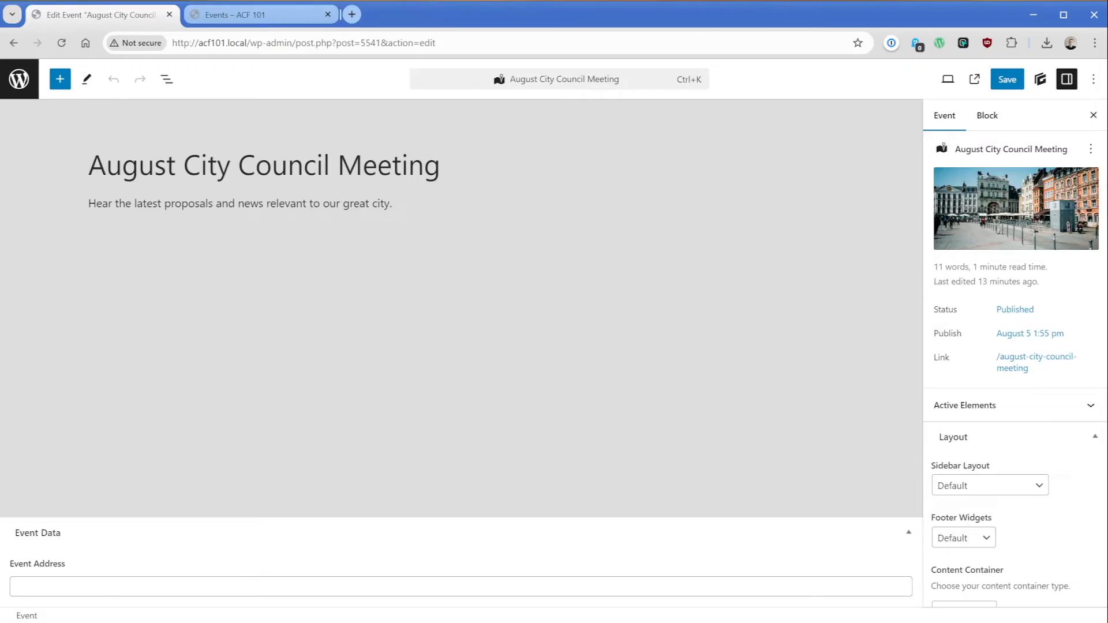
type("100 Main S")
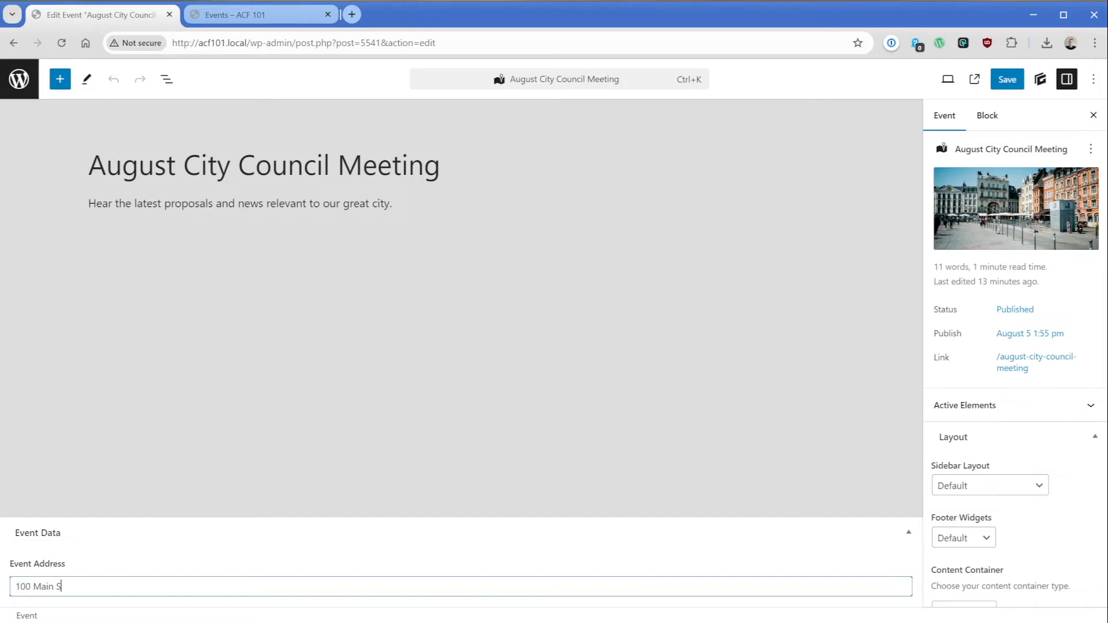
type("treet")
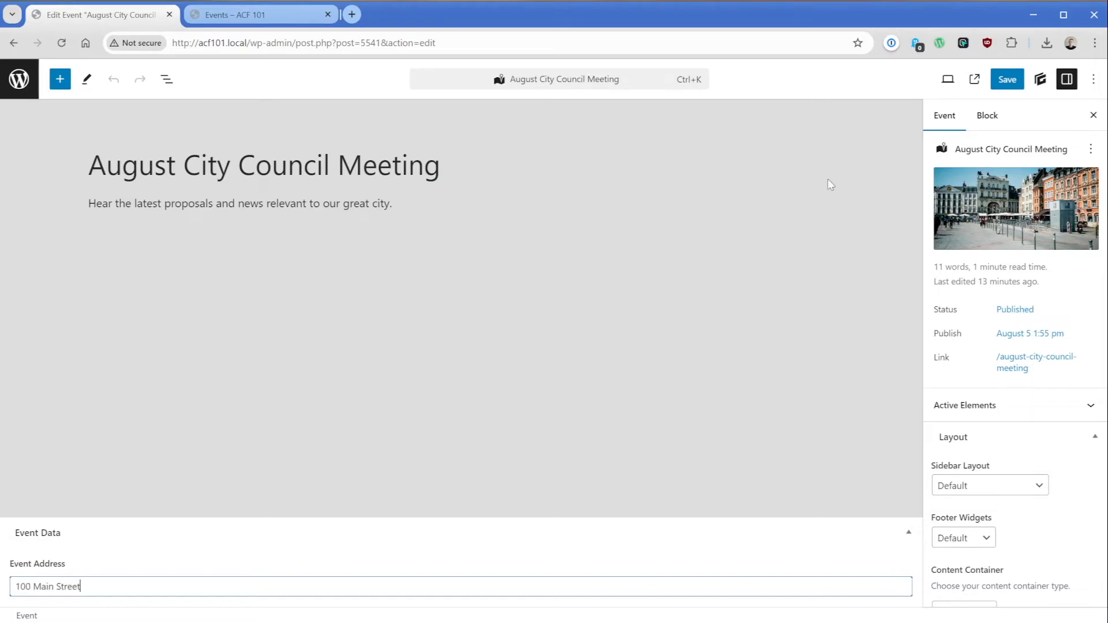
left_click(1007, 78)
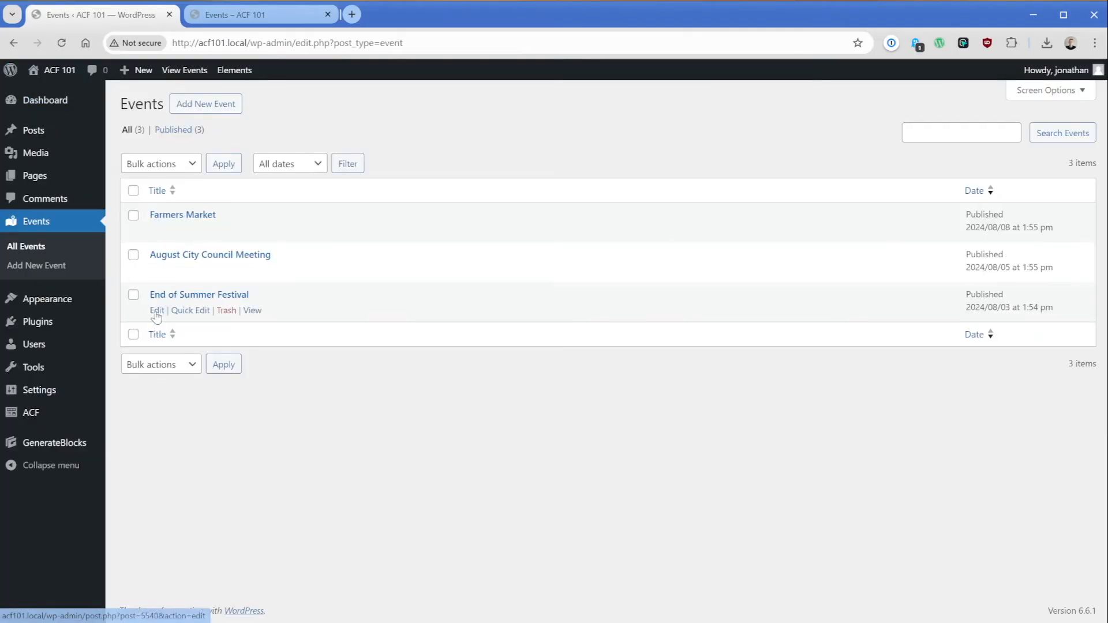
Step: Give the End of Summer Festival the address 'Fairgrounds' and save
left_click(157, 310)
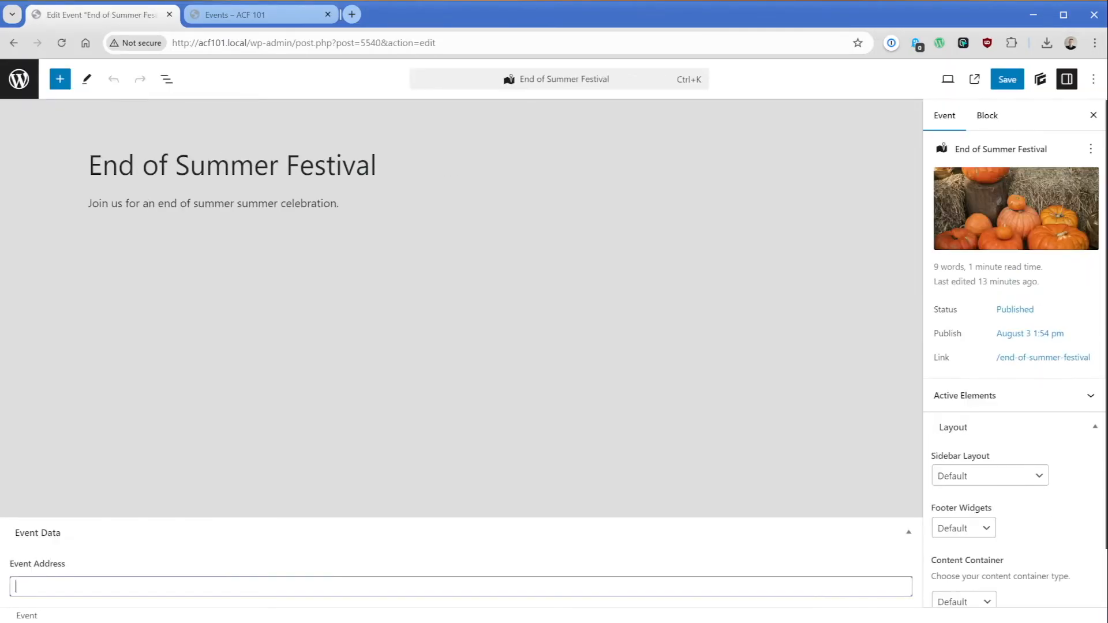
type("Fairgrounds")
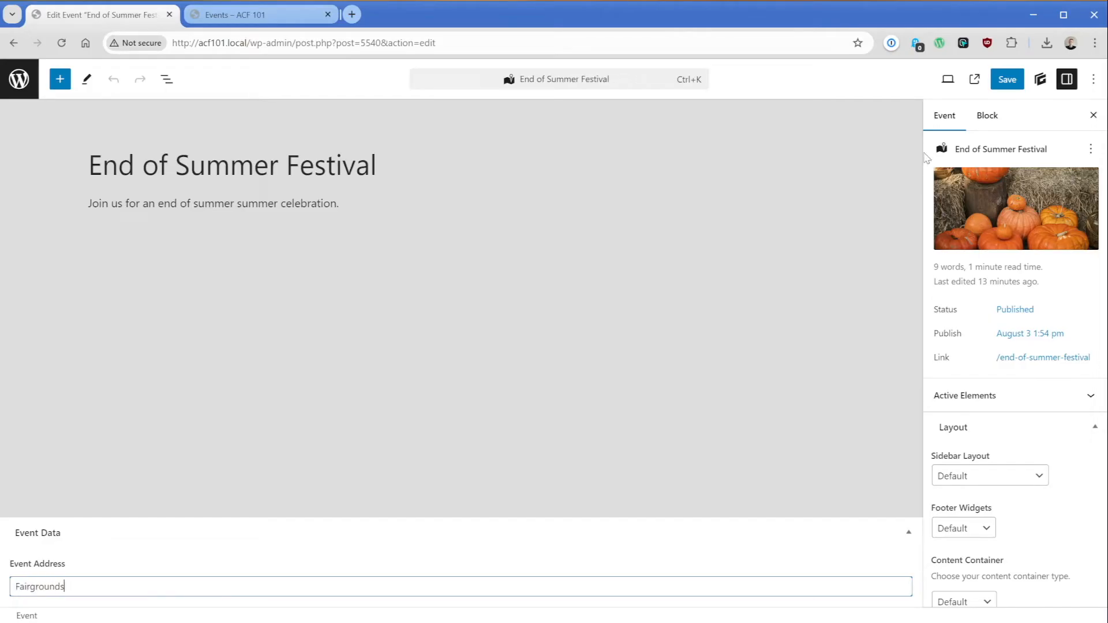
left_click(1006, 78)
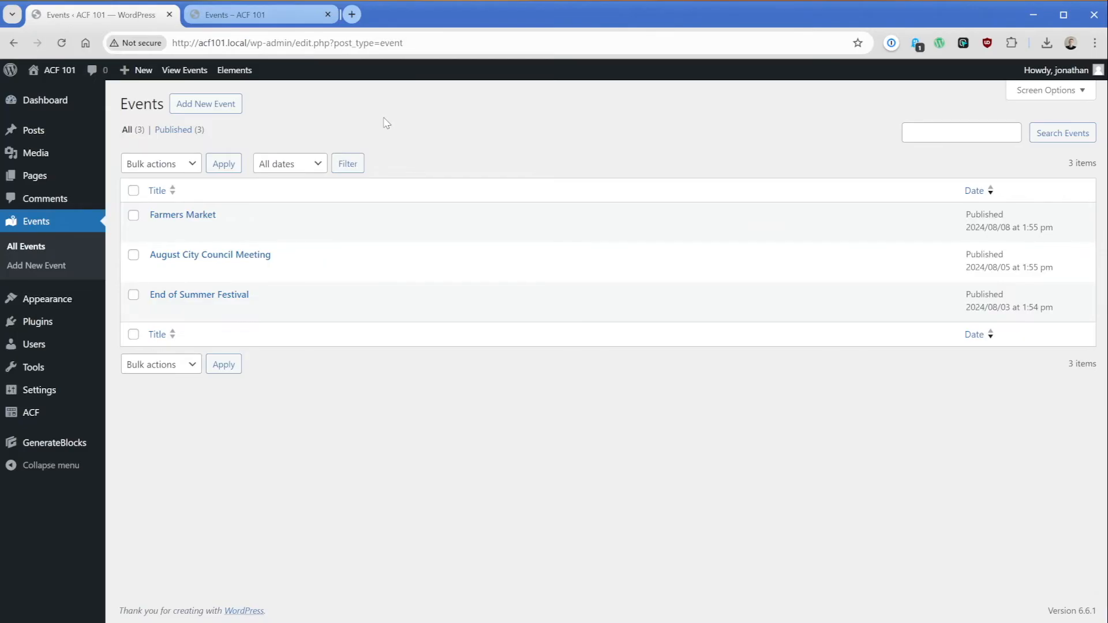
mouse_move(378, 122)
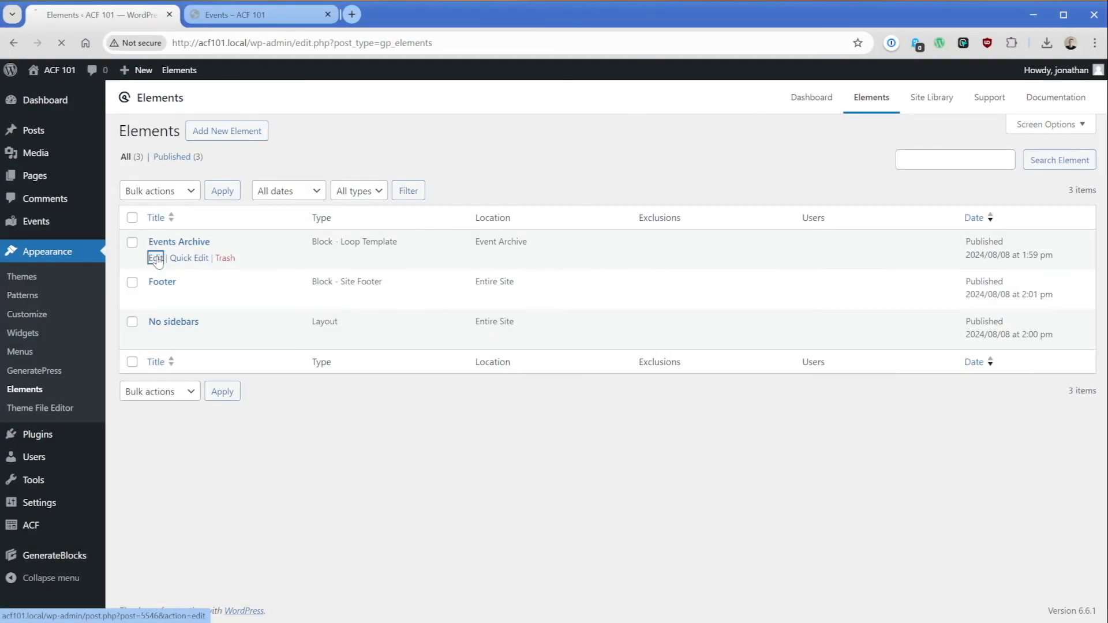
Step: Edit the Events Archive element under Appearance > Elements
left_click(155, 258)
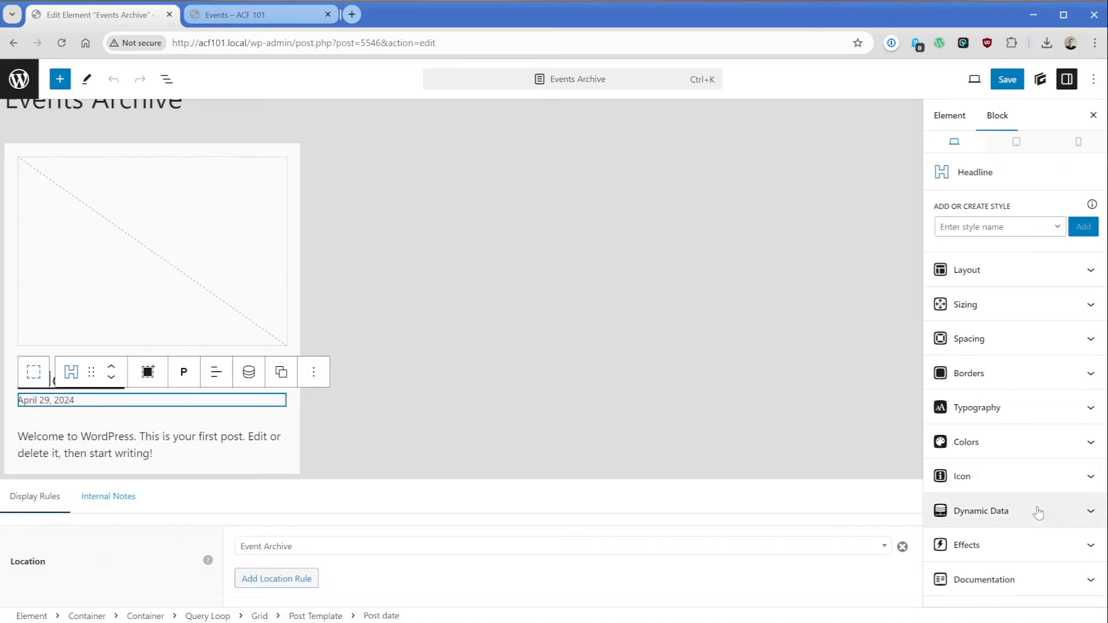
Step: Set the date headline's Dynamic Data source to Post meta field event_address and save the template
left_click(981, 510)
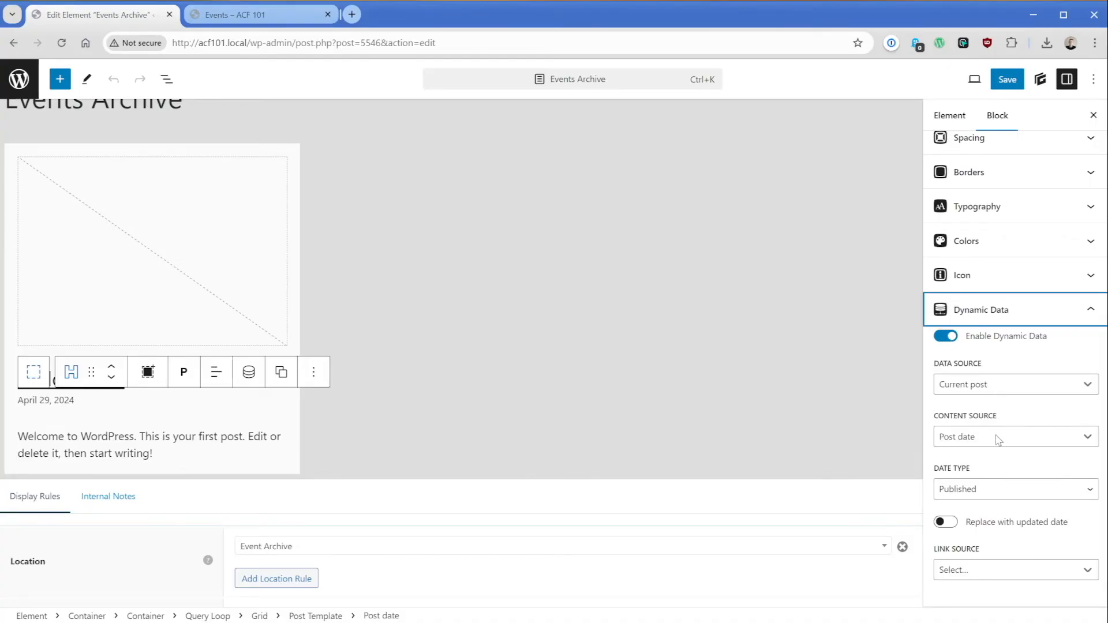
left_click(1015, 436)
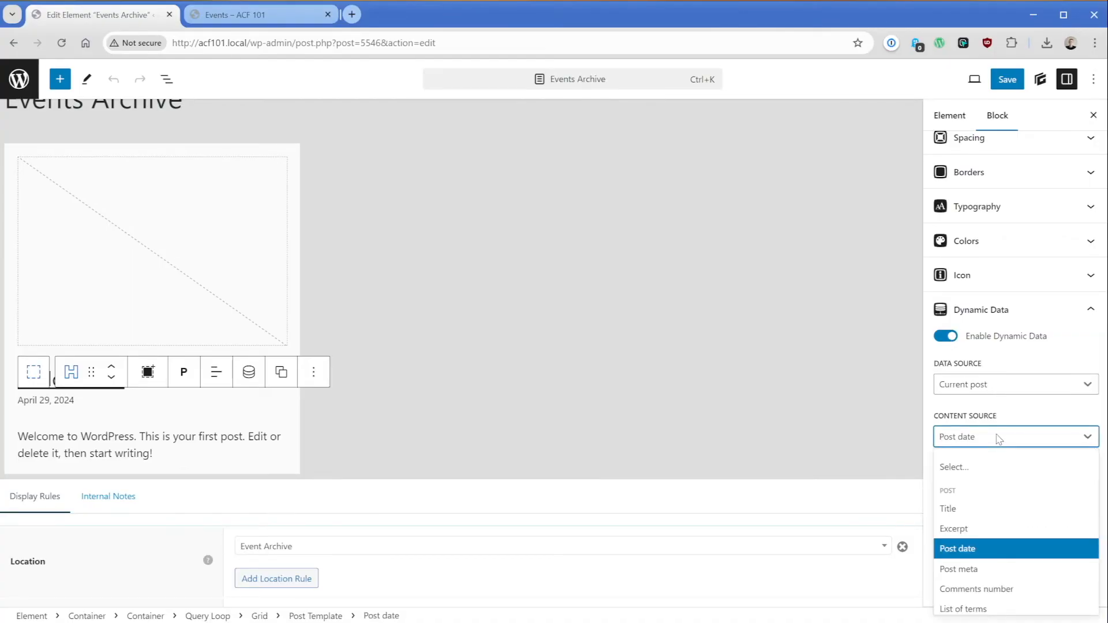
mouse_move(979, 573)
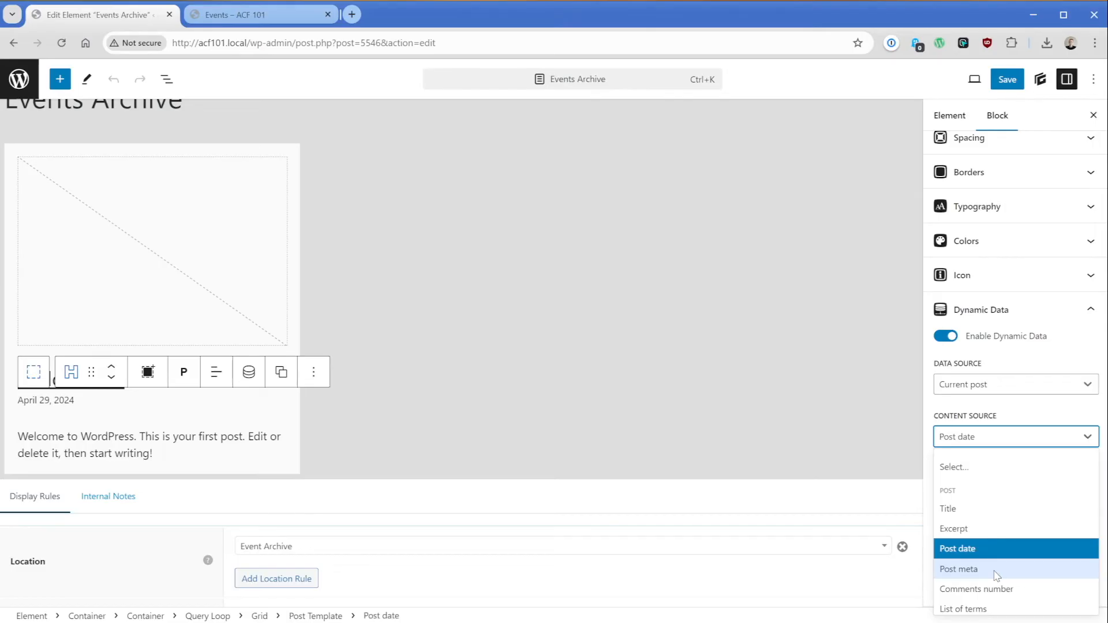
mouse_move(978, 571)
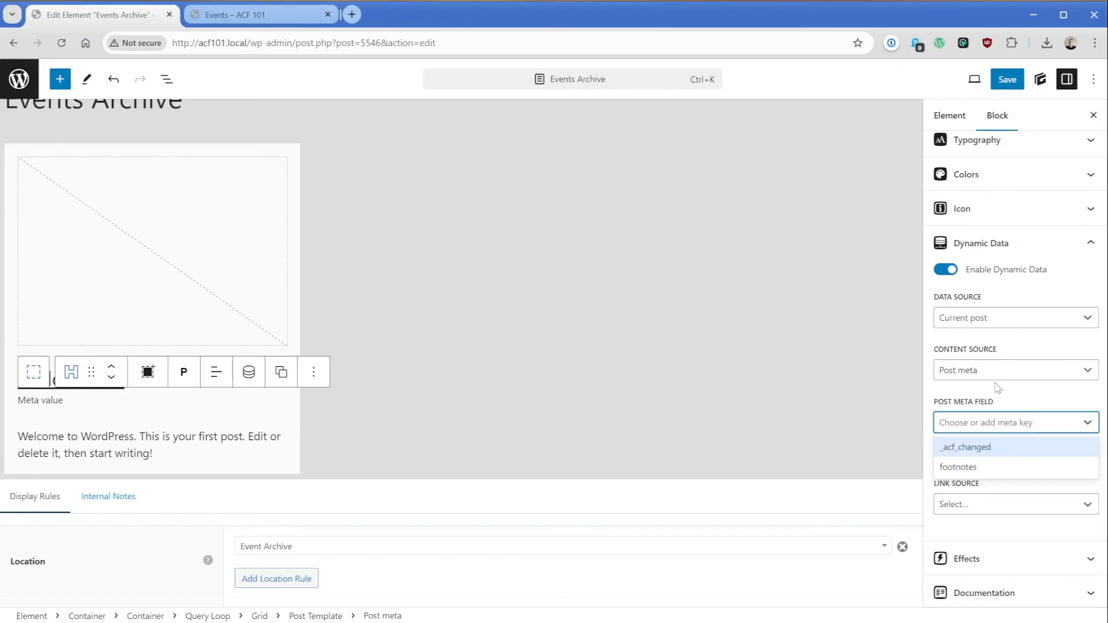
type("event_addres")
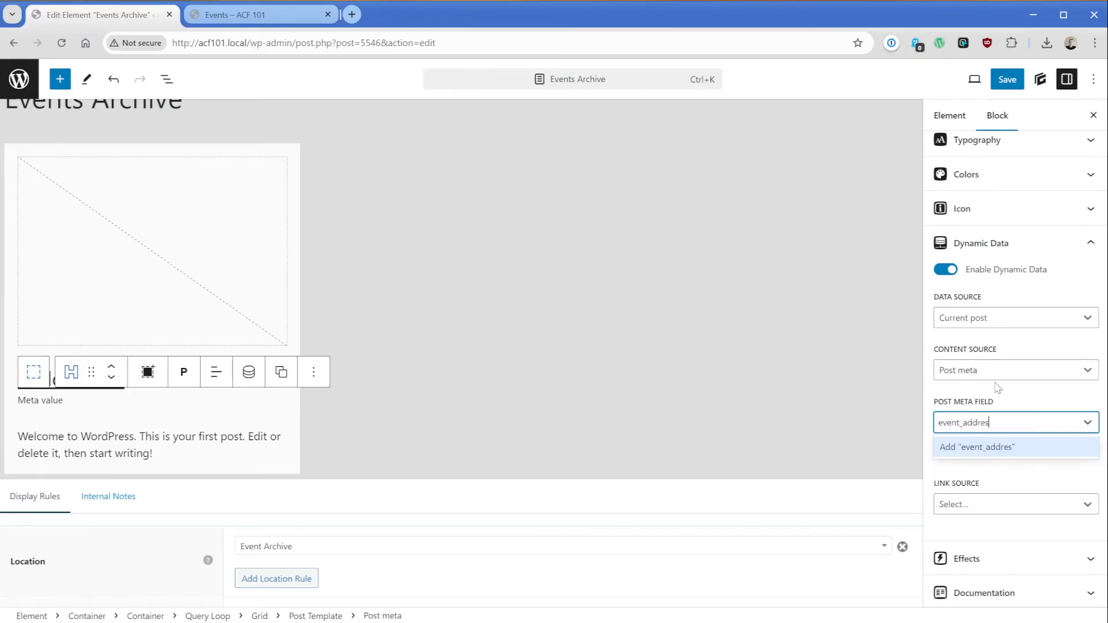
left_click(980, 447)
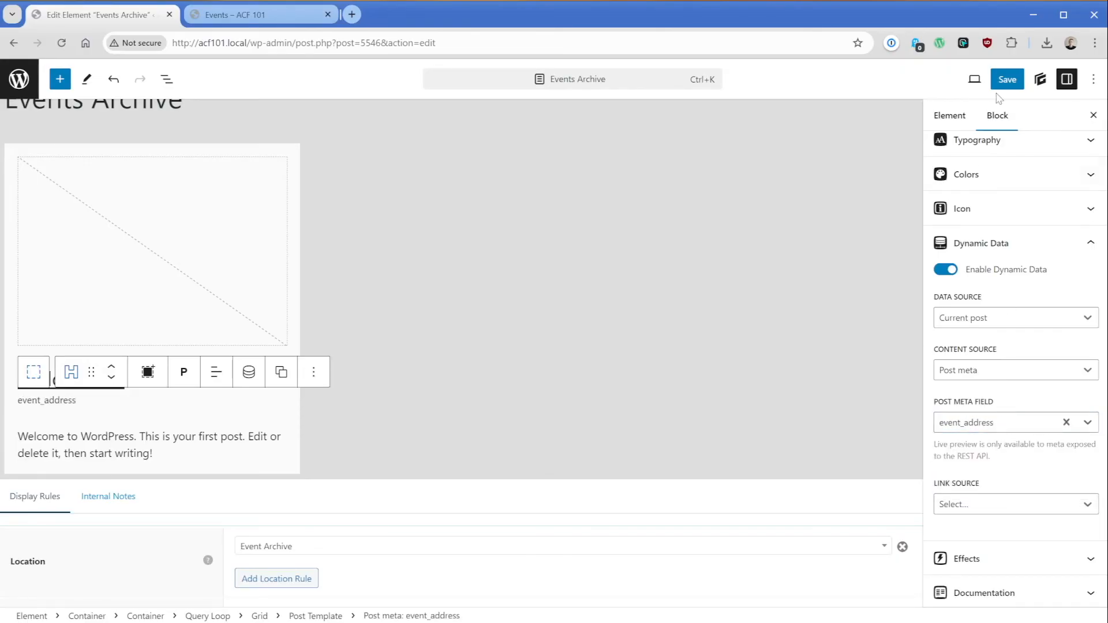
left_click(258, 15)
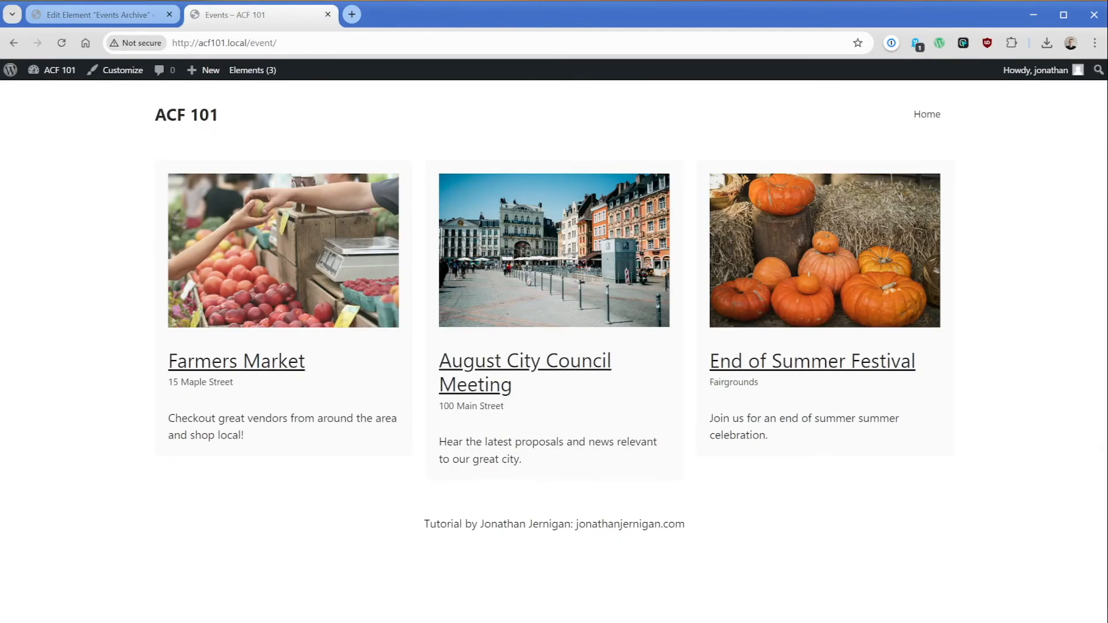
double_click(471, 406)
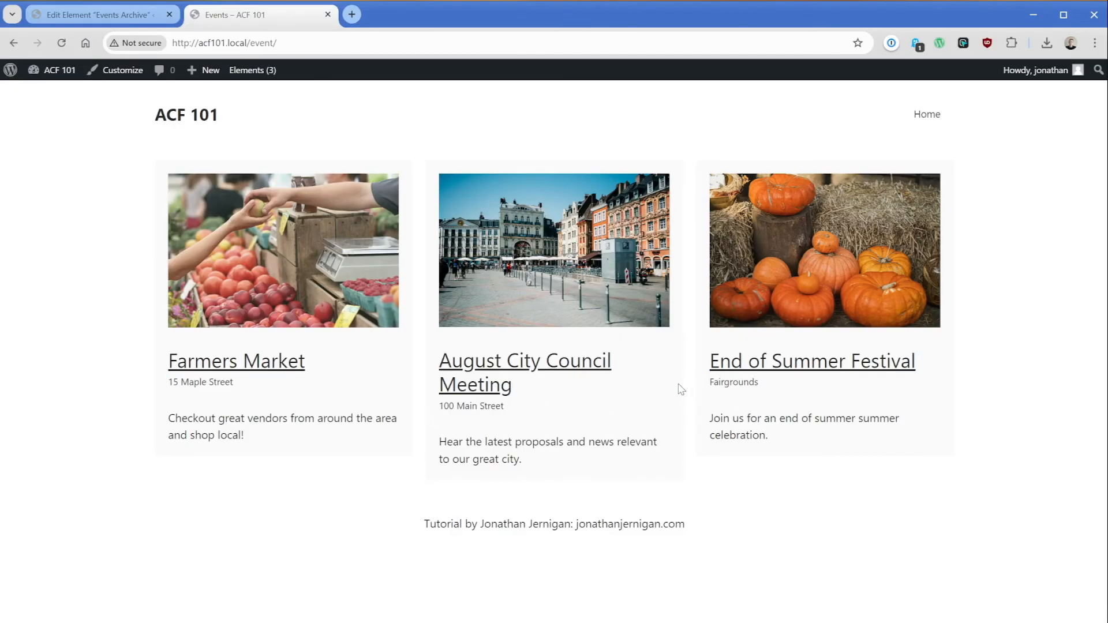
mouse_move(48, 302)
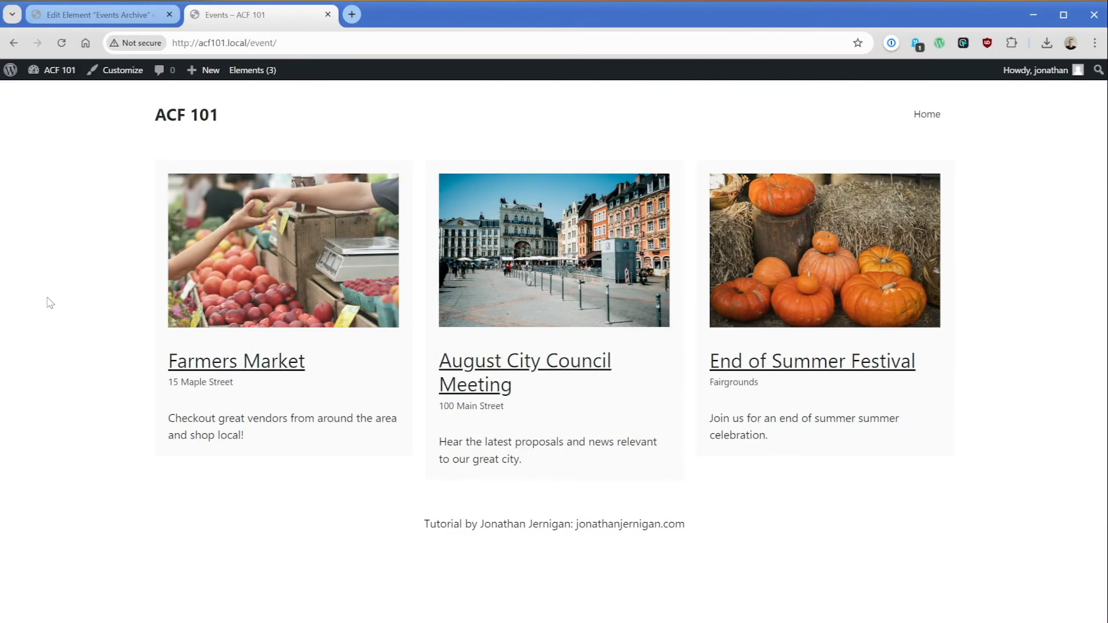
left_click(98, 16)
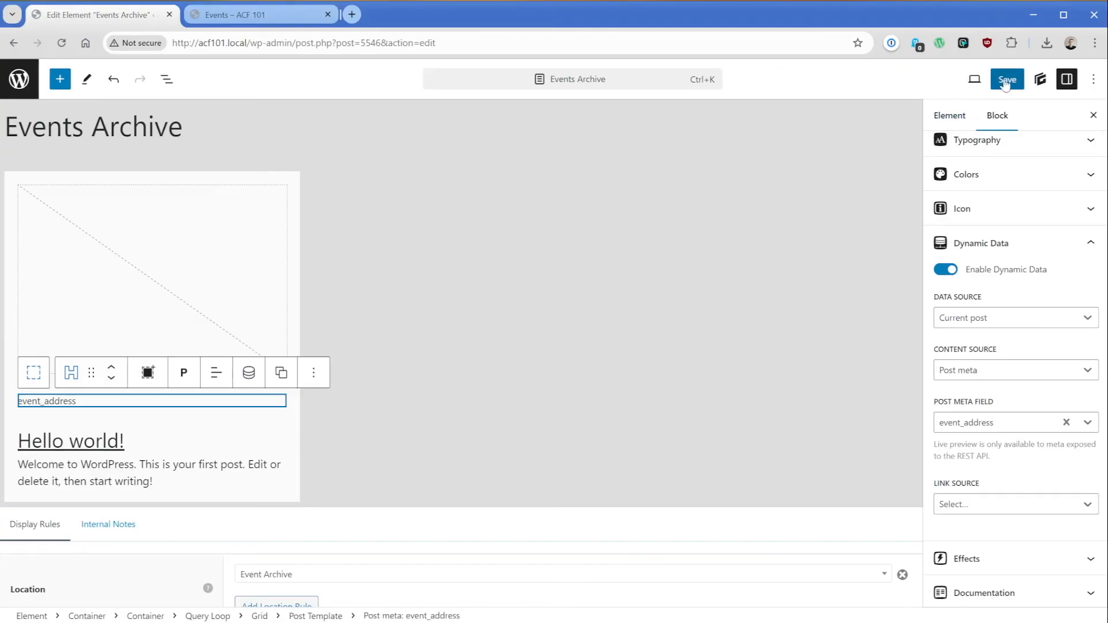
Step: Save the template with the address above the title, then start a first name in the signup form
left_click(256, 15)
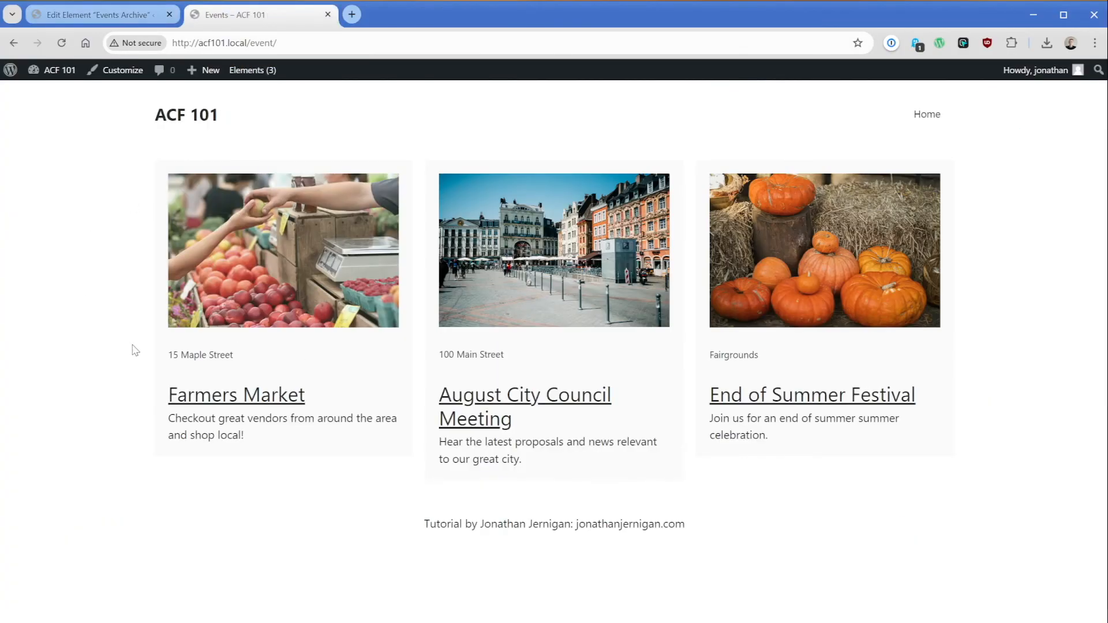
mouse_move(728, 352)
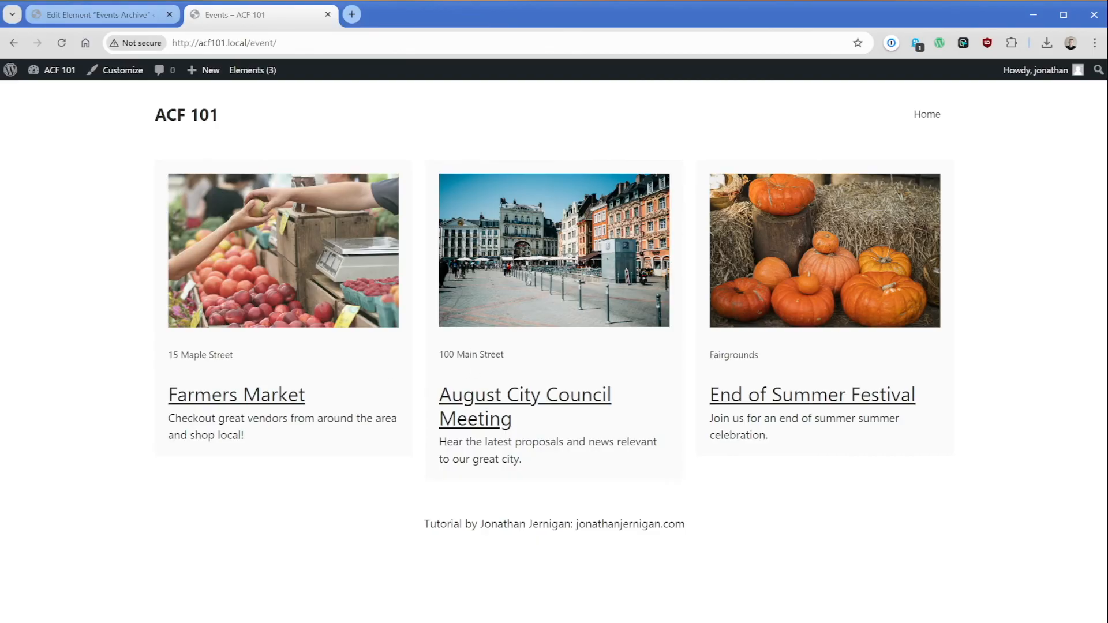
mouse_move(121, 260)
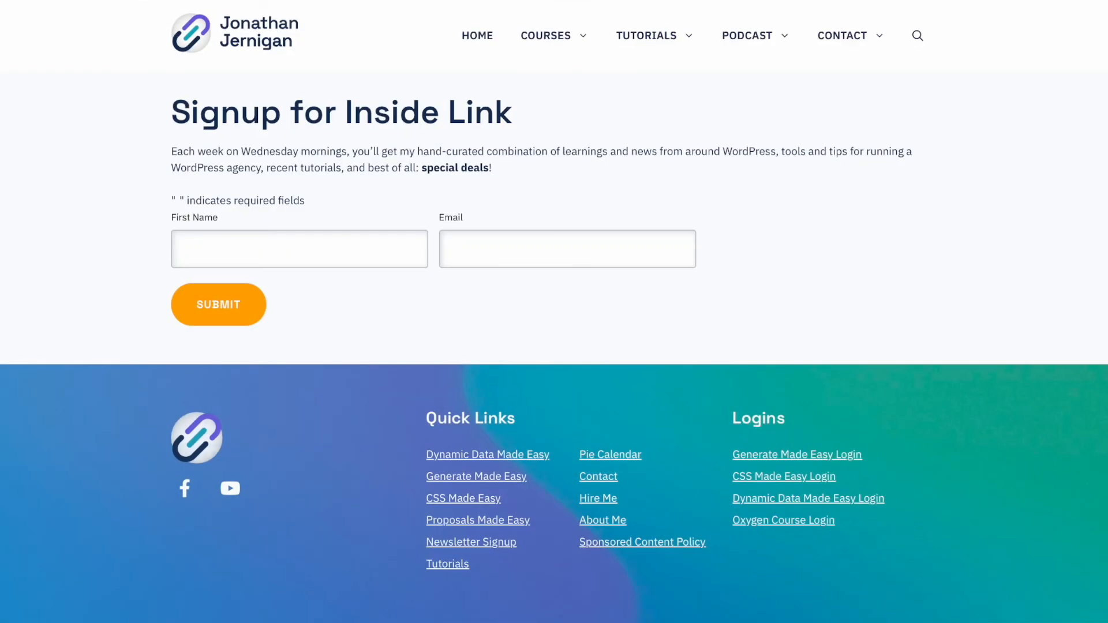
left_click(314, 245)
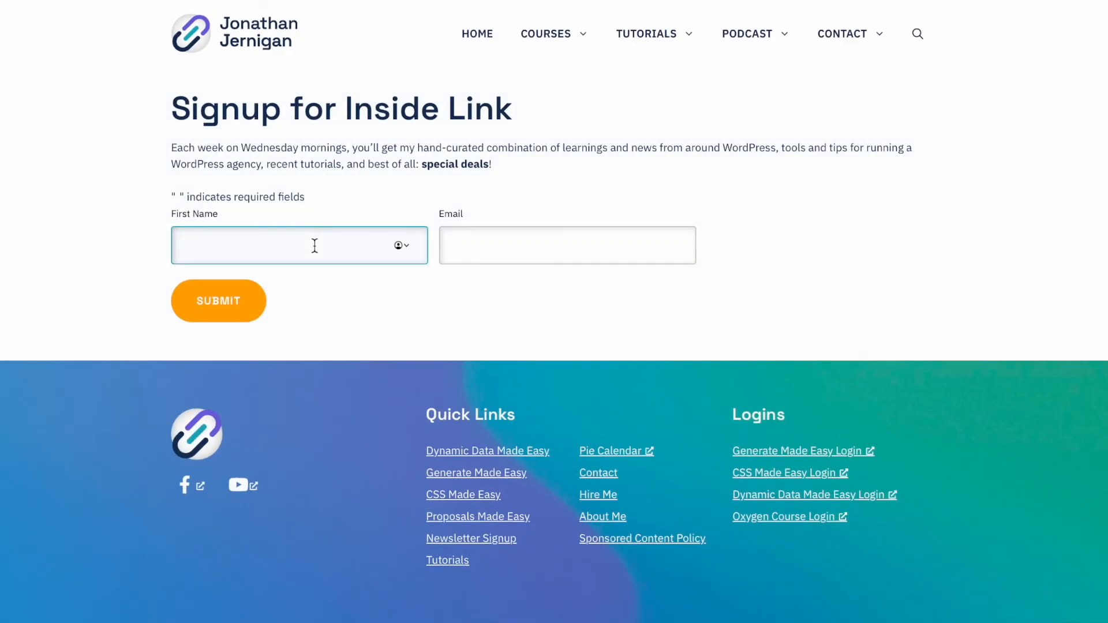